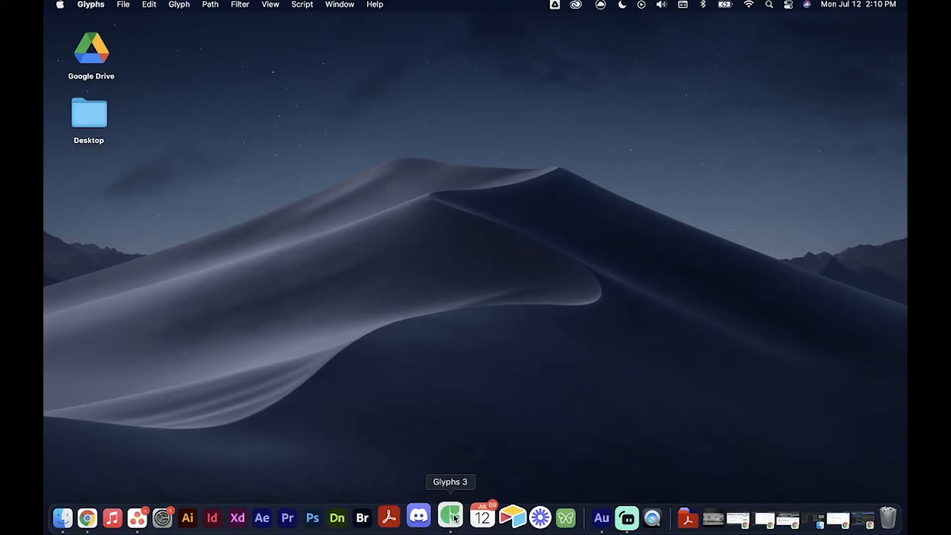
Launch Glyphs 3 from the Dock to bring up the welcome window.
{"action": "left_click", "coordinate": [450, 518]}
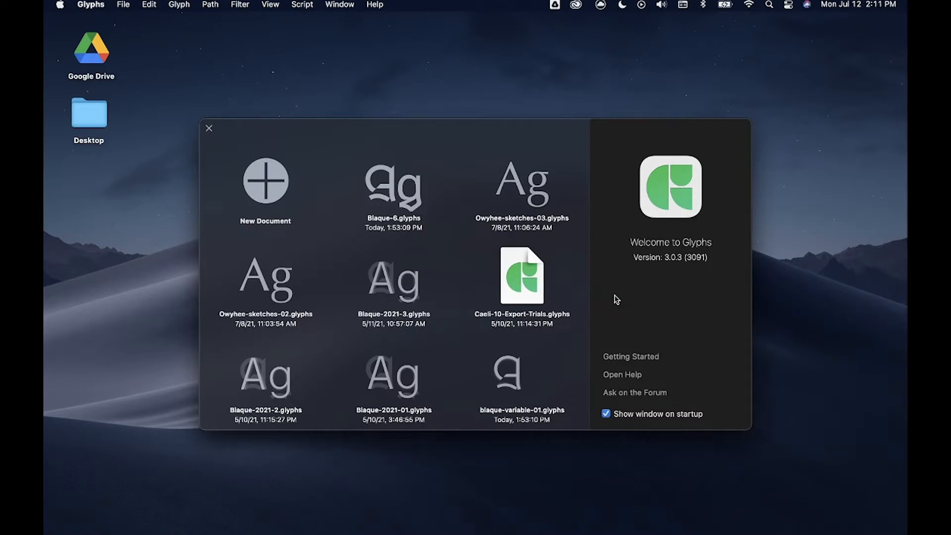
{"action": "mouse_move", "coordinate": [476, 144]}
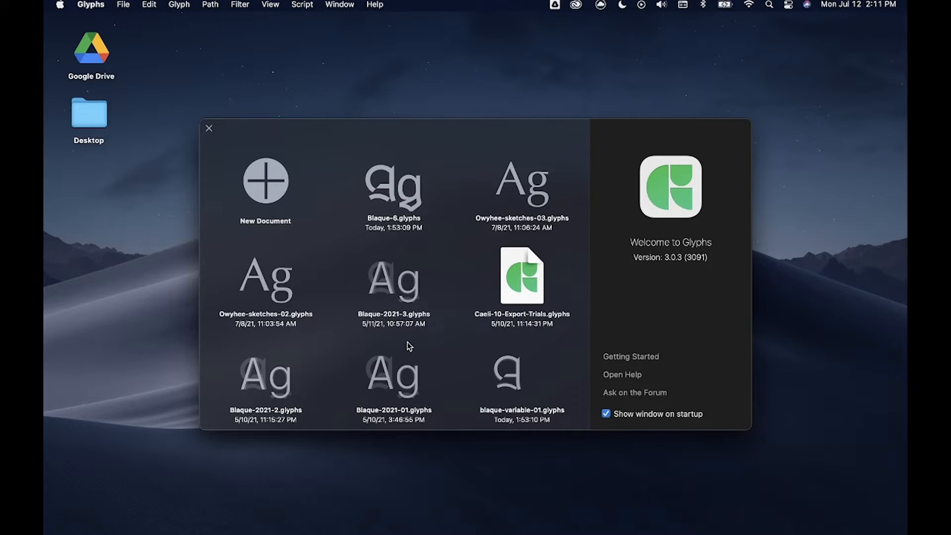
{"action": "mouse_move", "coordinate": [464, 373]}
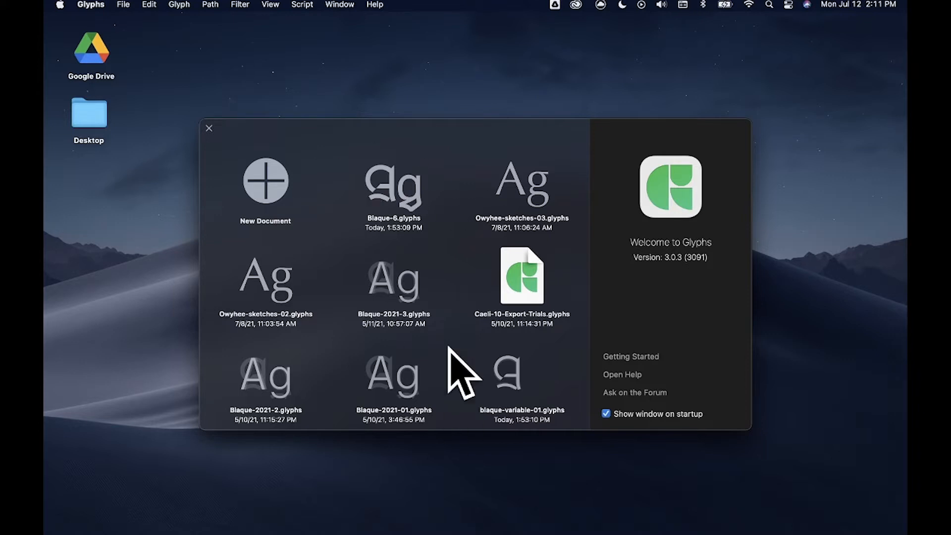
{"action": "mouse_move", "coordinate": [473, 209]}
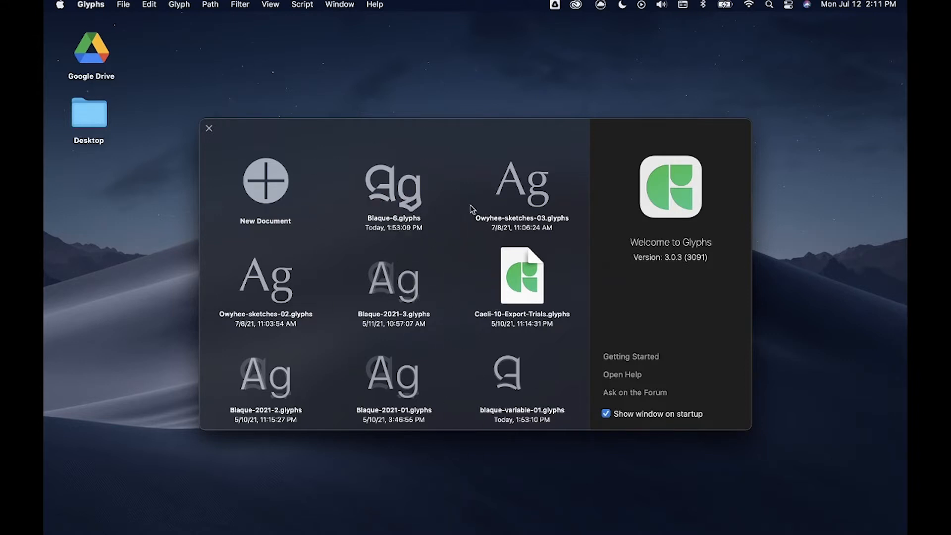
{"action": "mouse_move", "coordinate": [496, 362]}
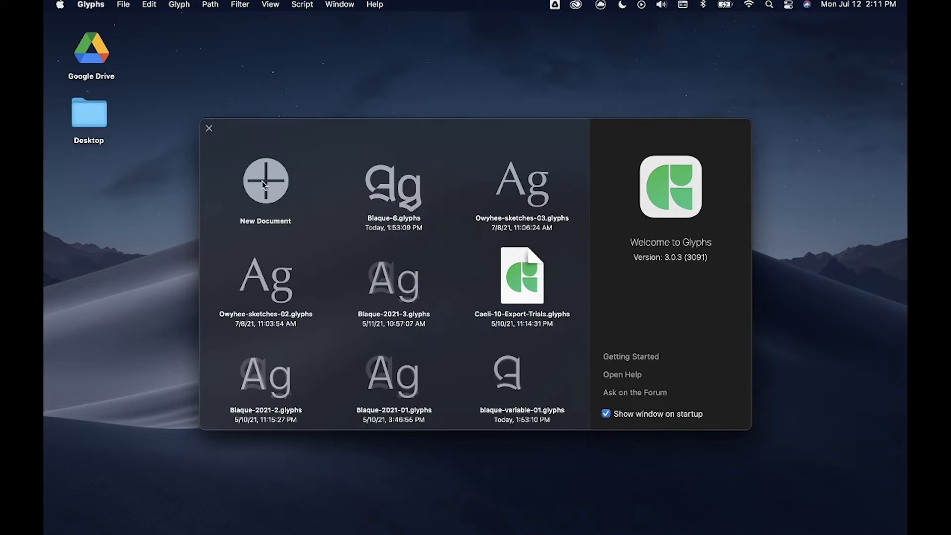
Start a new document with Latin script and glyph preparation enabled for Basic only.
{"action": "left_click", "coordinate": [264, 181]}
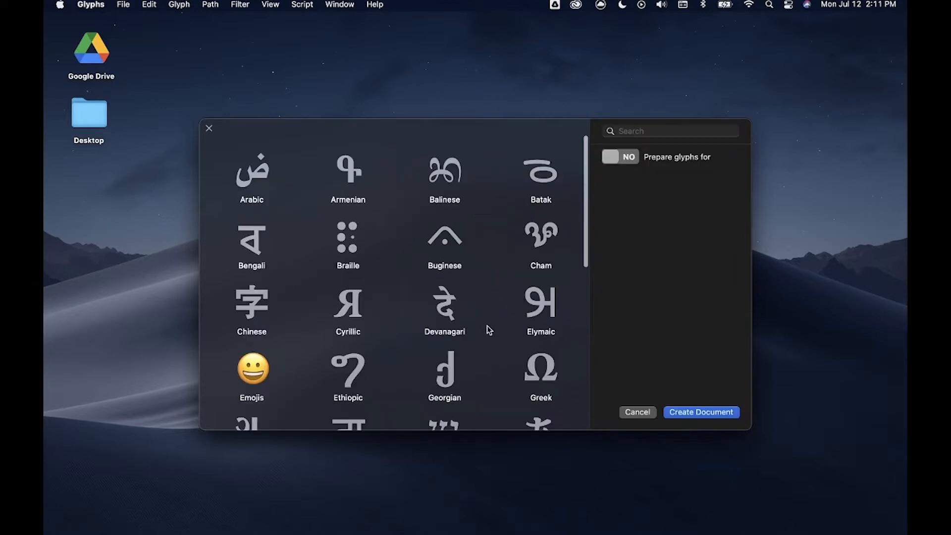
{"action": "mouse_move", "coordinate": [508, 244]}
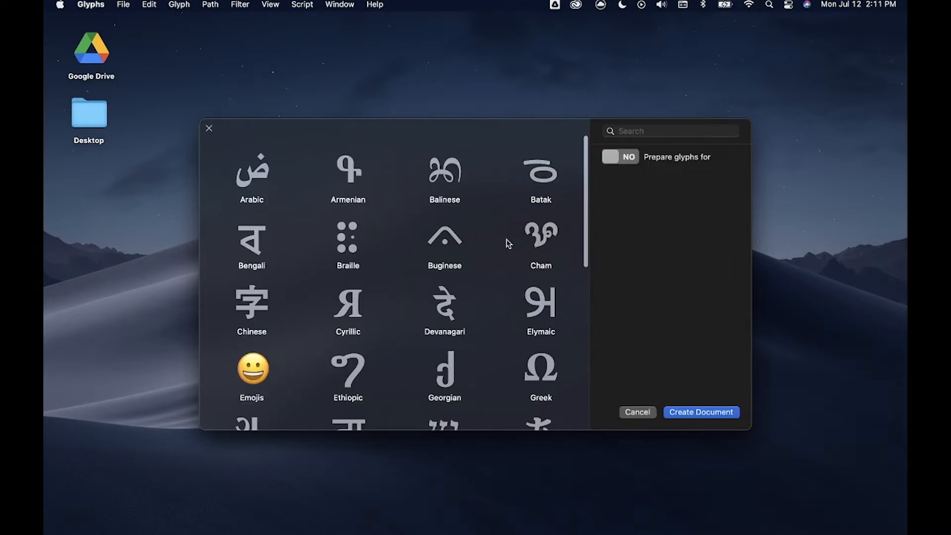
{"action": "scroll", "scroll_direction": "down", "scroll_amount": 3}
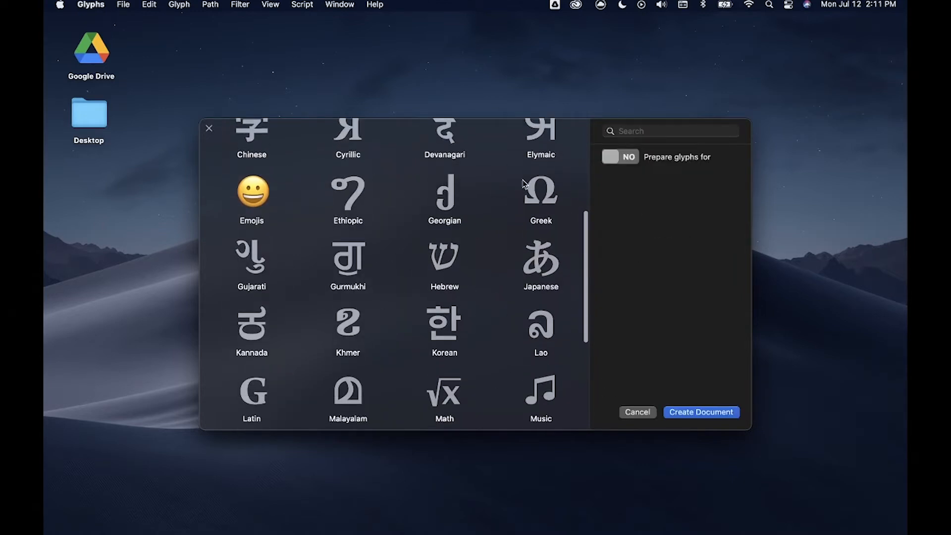
{"action": "scroll", "scroll_direction": "down", "scroll_amount": 3}
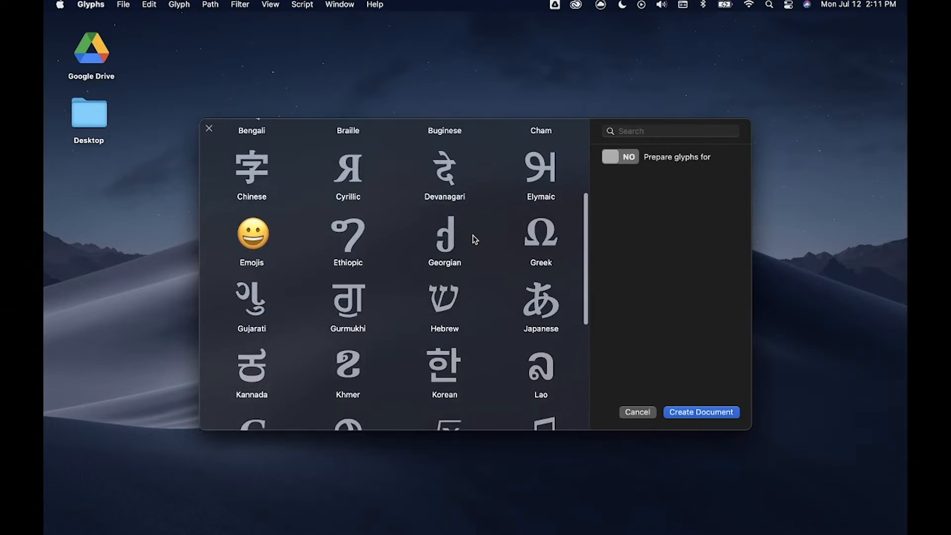
{"action": "scroll", "scroll_direction": "down", "scroll_amount": 3}
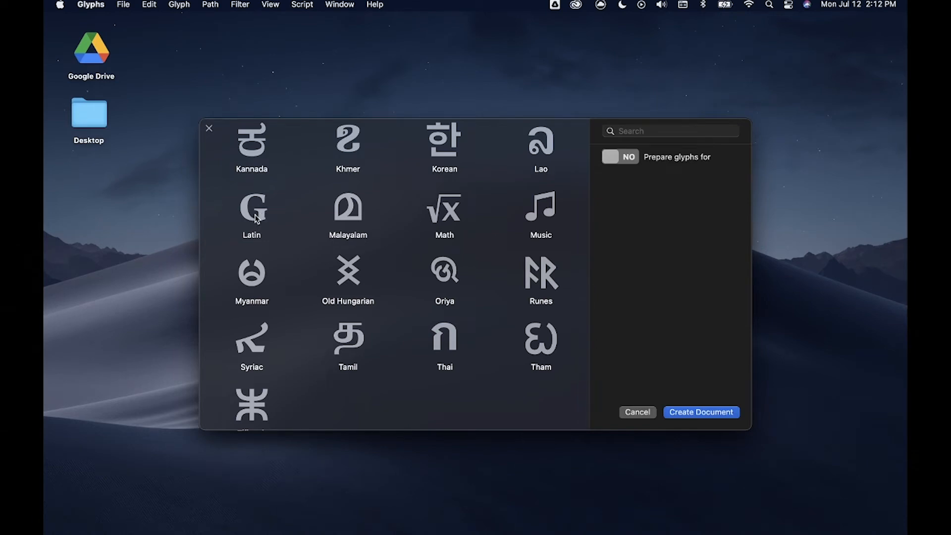
{"action": "left_click", "coordinate": [251, 212]}
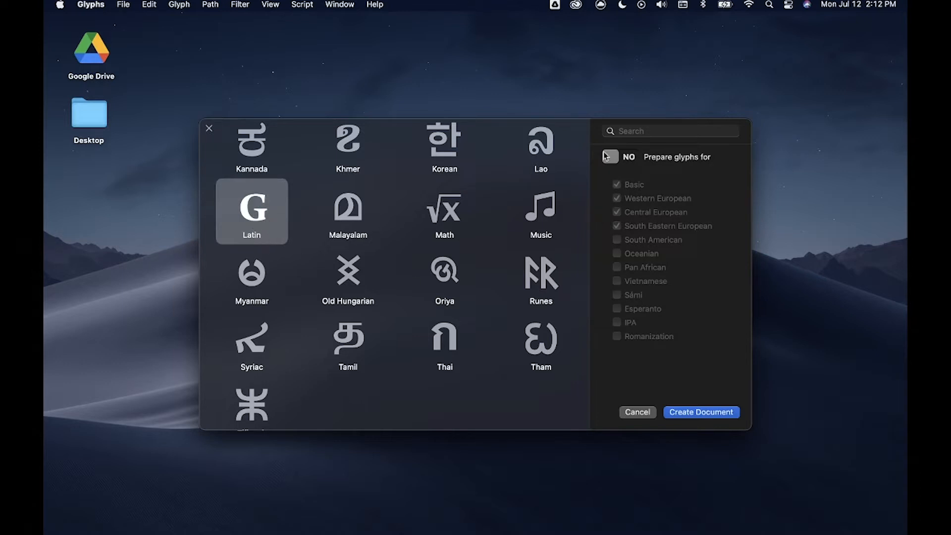
{"action": "left_click", "coordinate": [619, 156]}
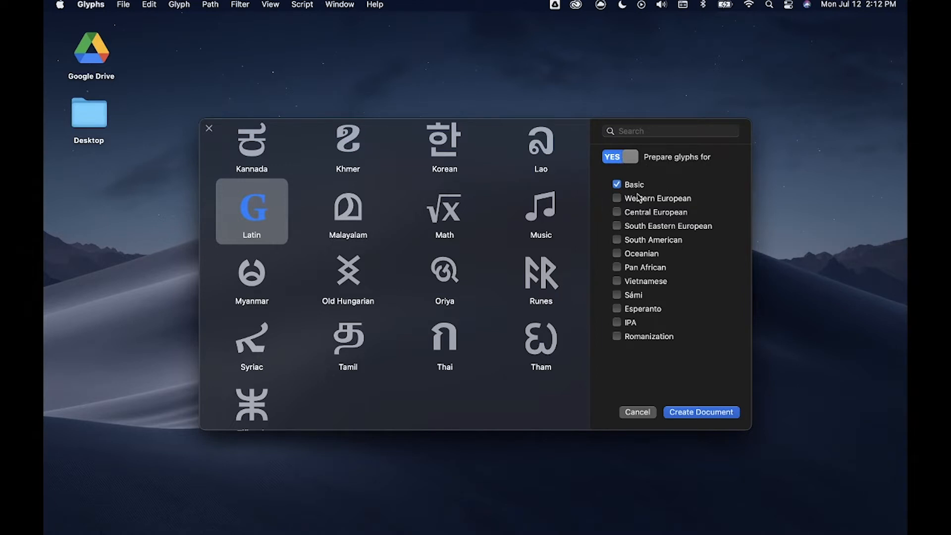
{"action": "mouse_move", "coordinate": [613, 271]}
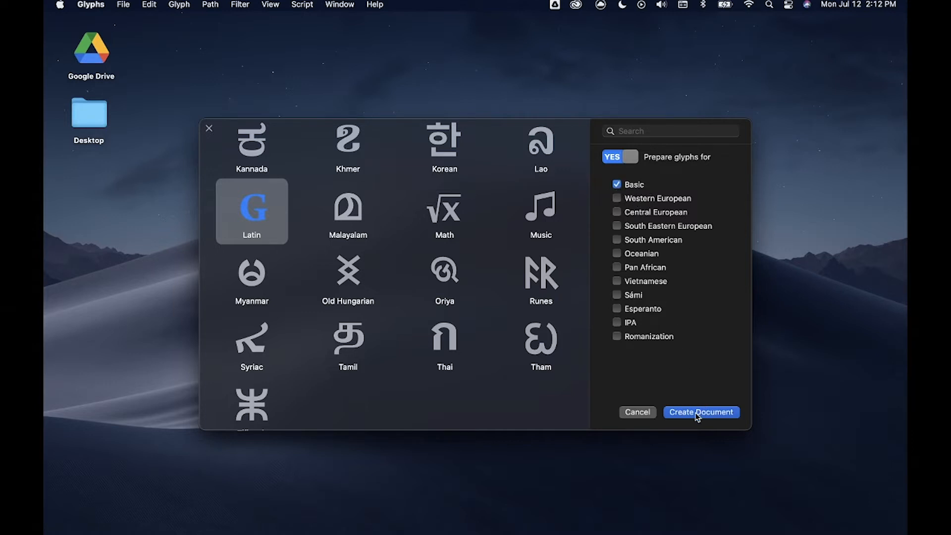
Create the Latin font document holding 53 Basic letter glyphs.
{"action": "left_click", "coordinate": [700, 412]}
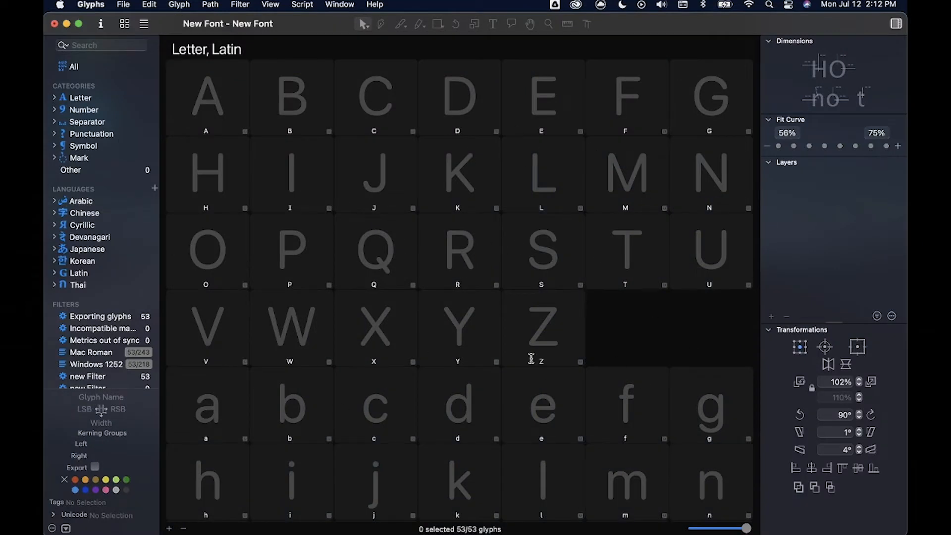
{"action": "mouse_move", "coordinate": [657, 322]}
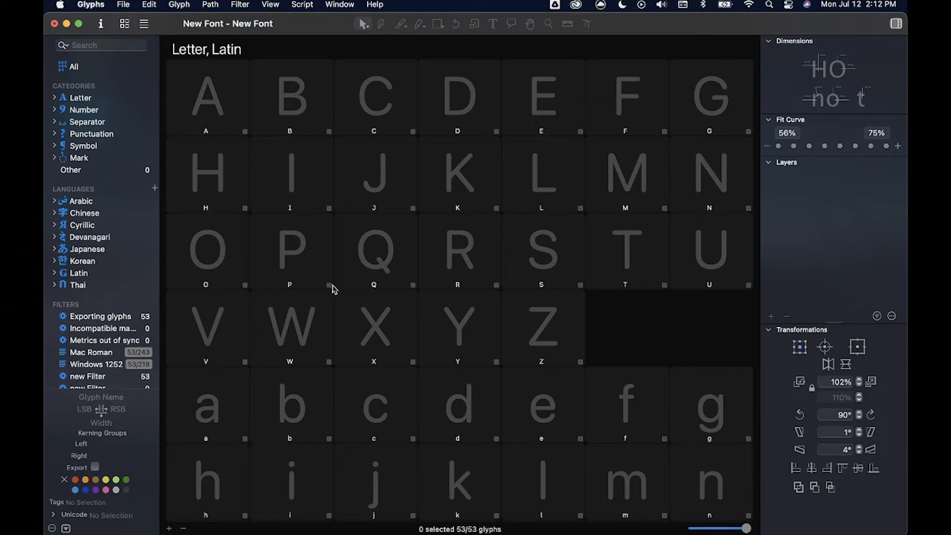
{"action": "mouse_move", "coordinate": [192, 63]}
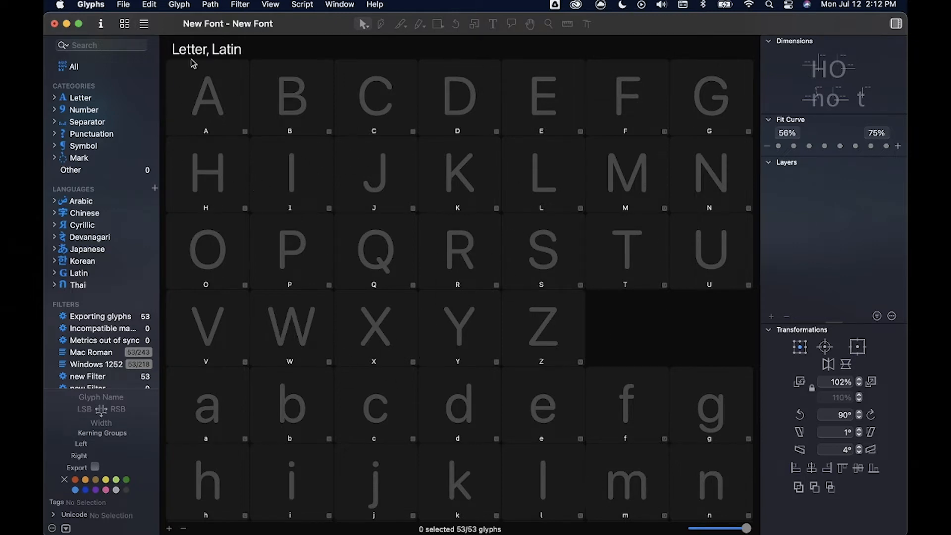
{"action": "mouse_move", "coordinate": [198, 66]}
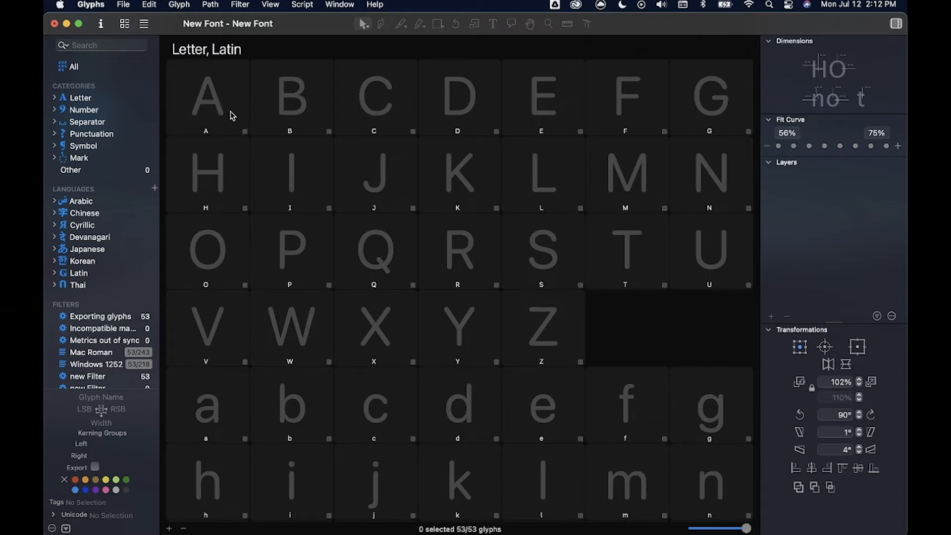
{"action": "scroll", "scroll_direction": "down", "scroll_amount": 3}
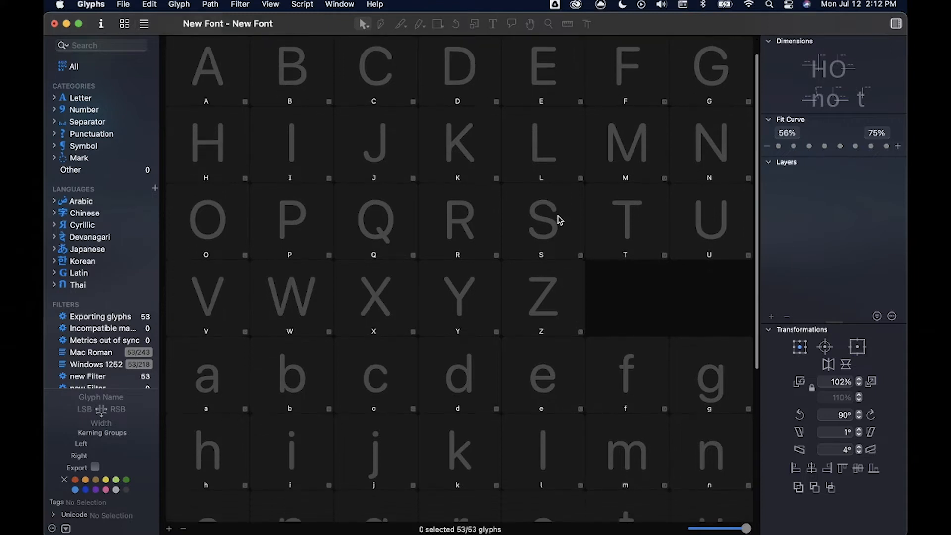
{"action": "scroll", "scroll_direction": "down", "scroll_amount": 3}
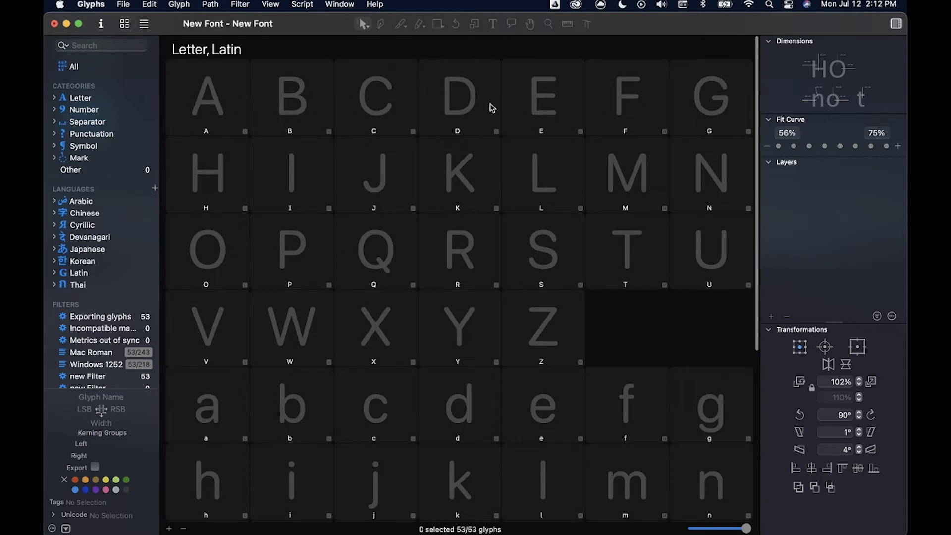
Inspect glyph cells B, D, E, G and A in the font view.
{"action": "left_click", "coordinate": [289, 97]}
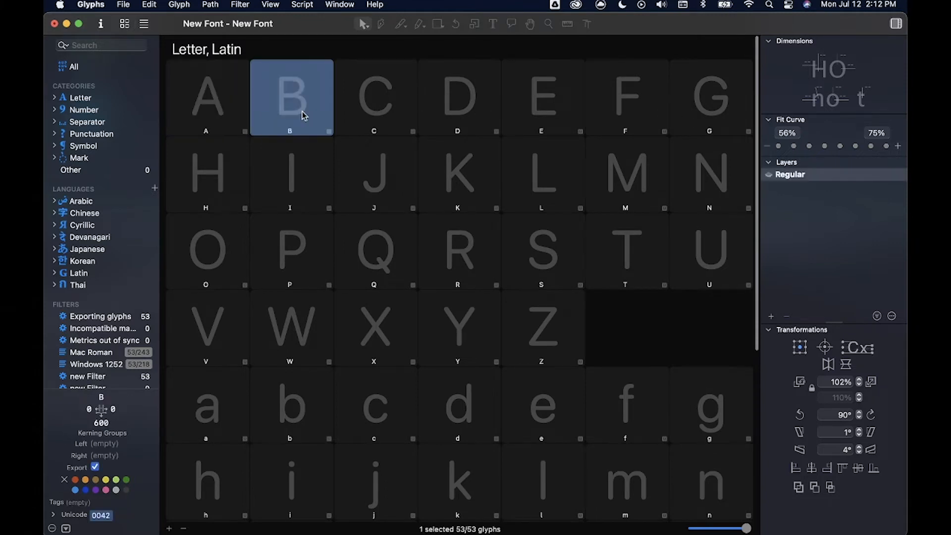
{"action": "left_click", "coordinate": [457, 97]}
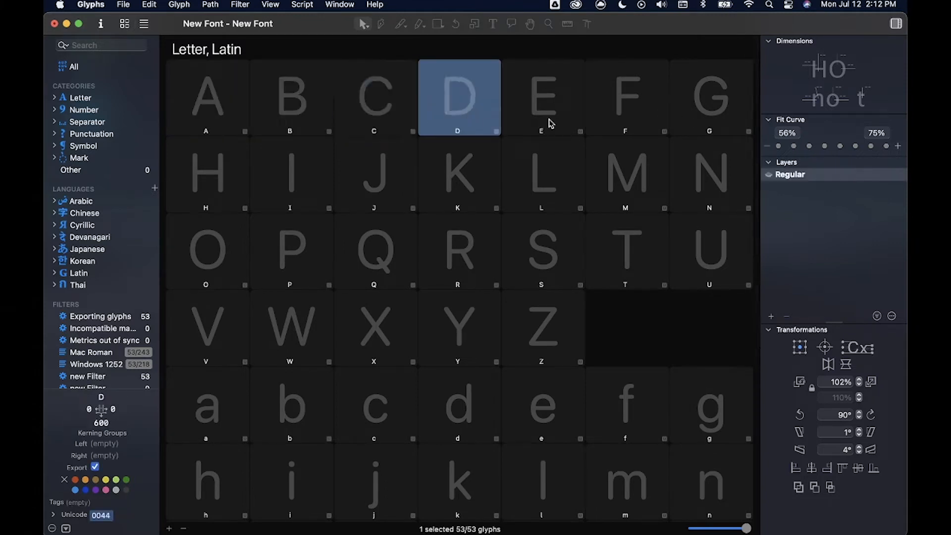
{"action": "left_click", "coordinate": [540, 97]}
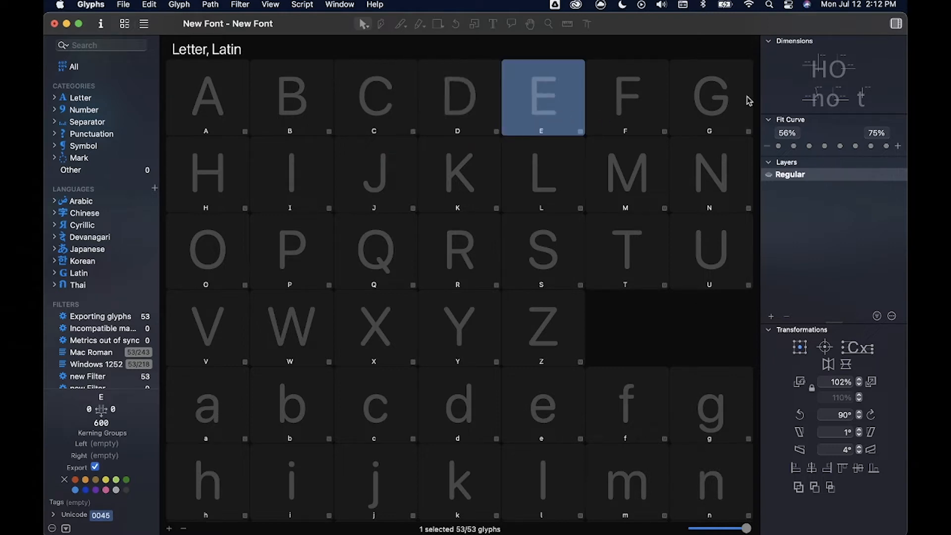
{"action": "left_click", "coordinate": [709, 97]}
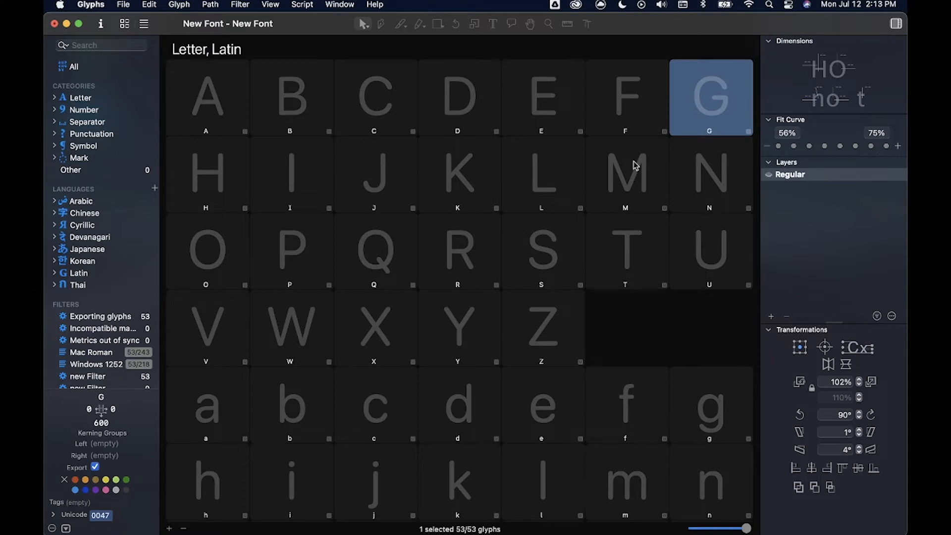
{"action": "left_click", "coordinate": [206, 98]}
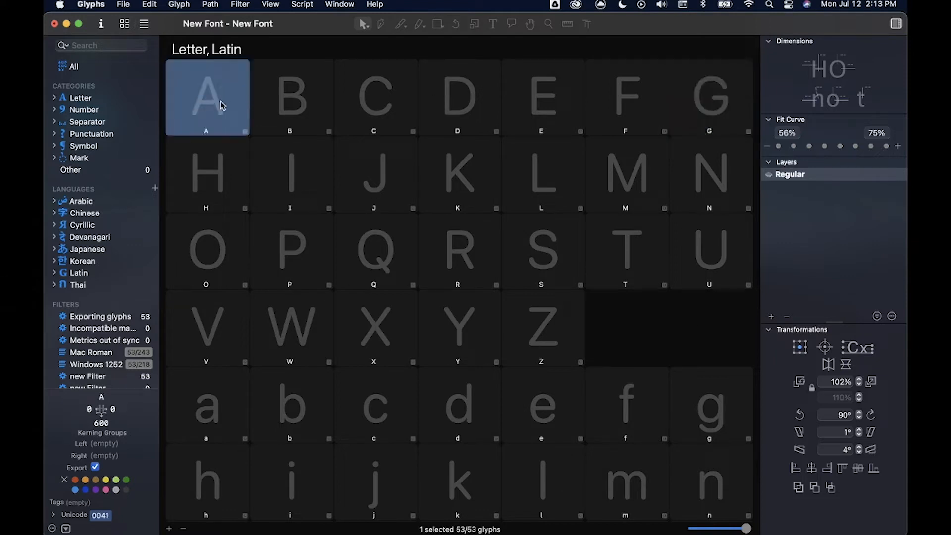
{"action": "double_click", "coordinate": [206, 97]}
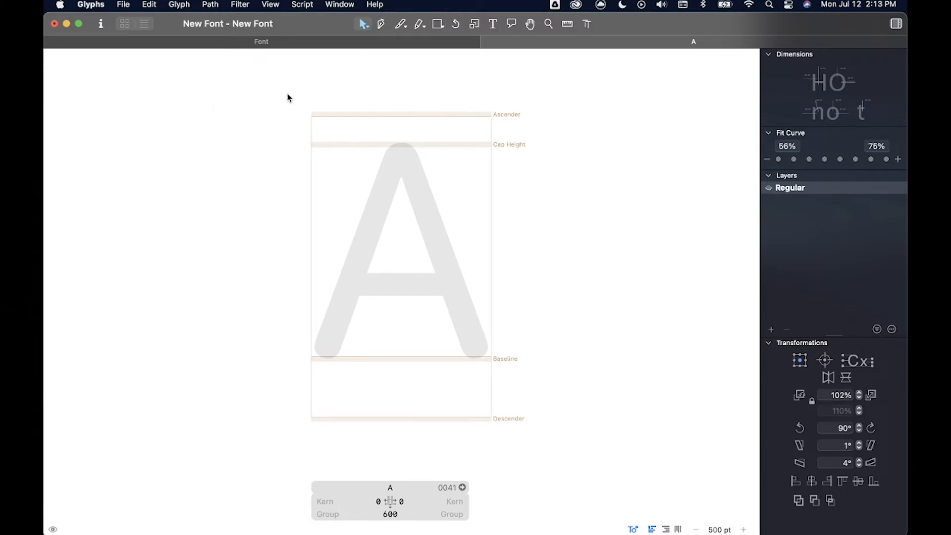
{"action": "mouse_move", "coordinate": [438, 99]}
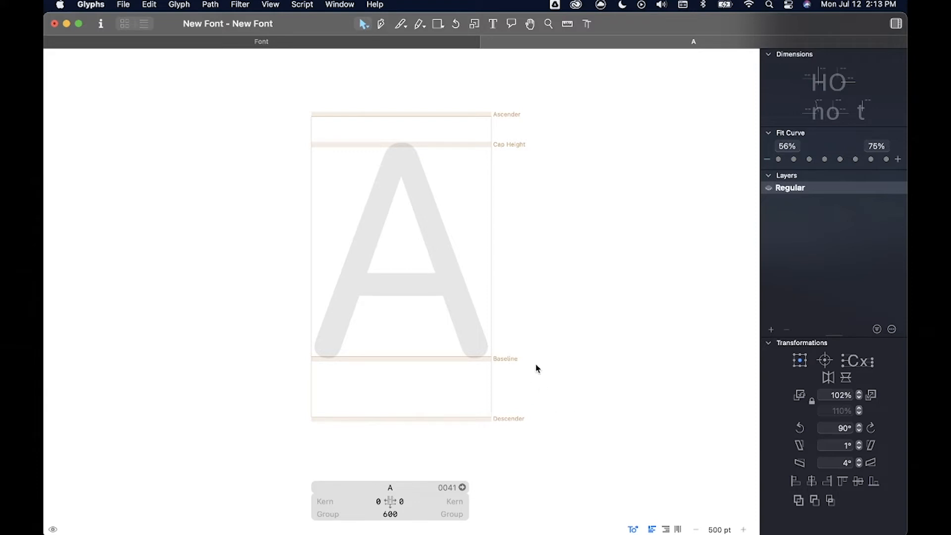
{"action": "mouse_move", "coordinate": [597, 285]}
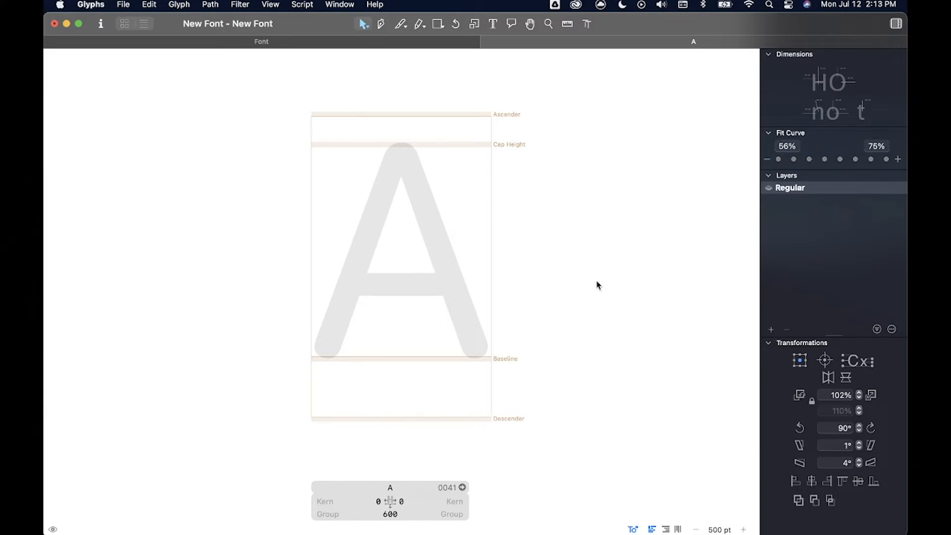
{"action": "mouse_move", "coordinate": [491, 362]}
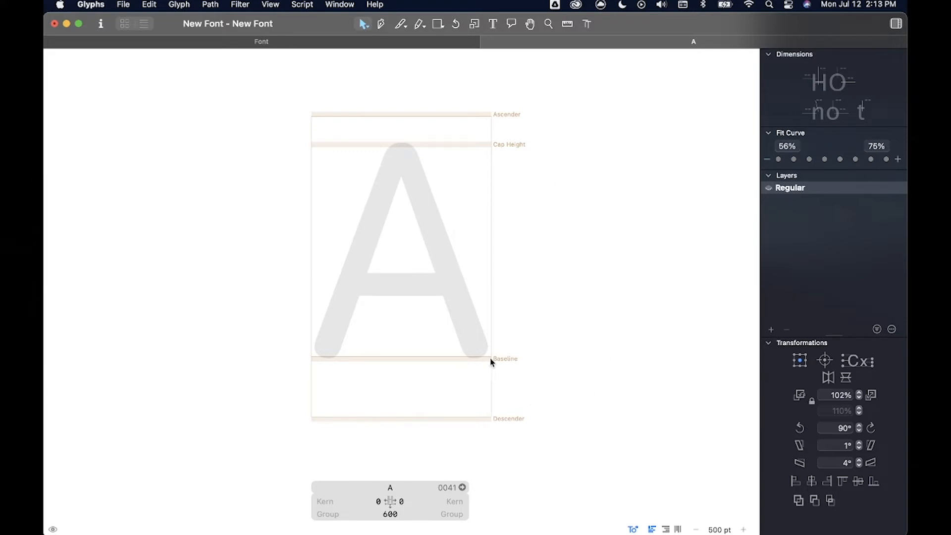
{"action": "mouse_move", "coordinate": [508, 119]}
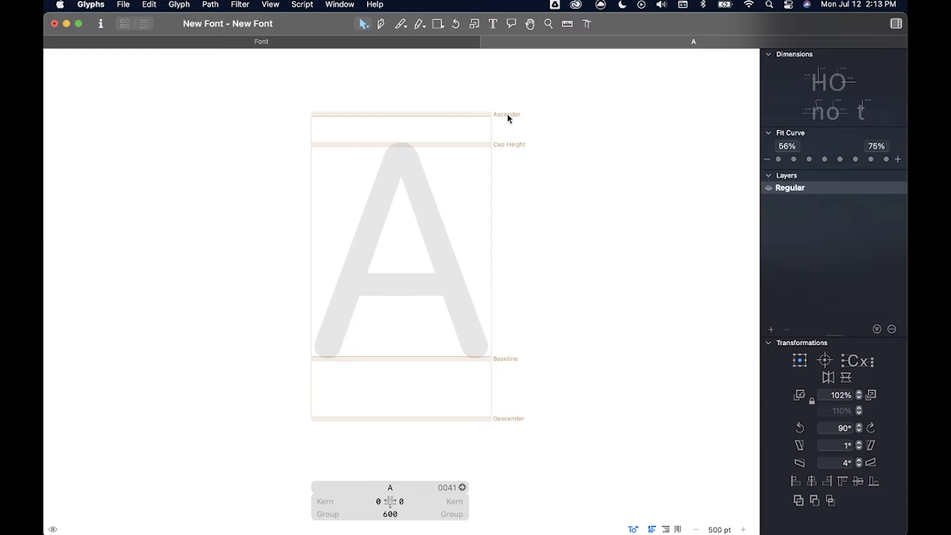
{"action": "mouse_move", "coordinate": [530, 417]}
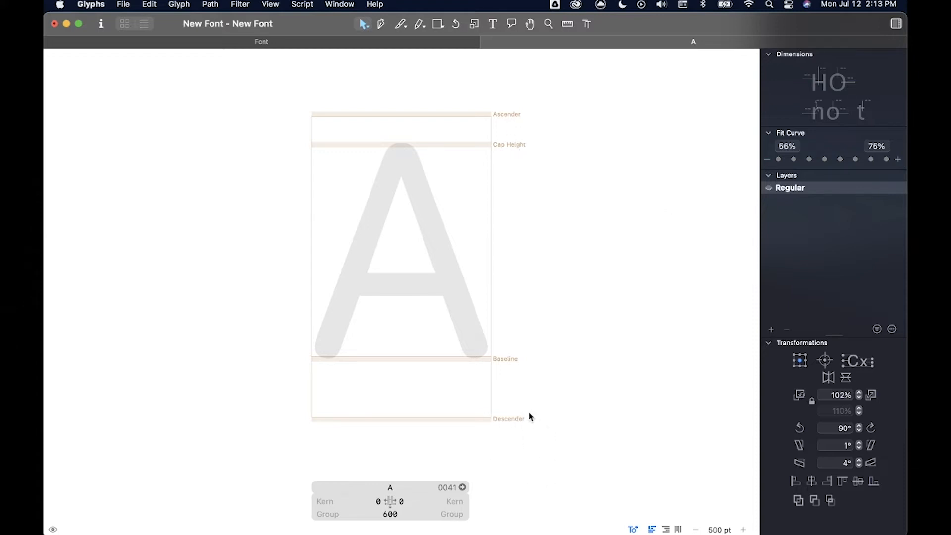
{"action": "mouse_move", "coordinate": [322, 211]}
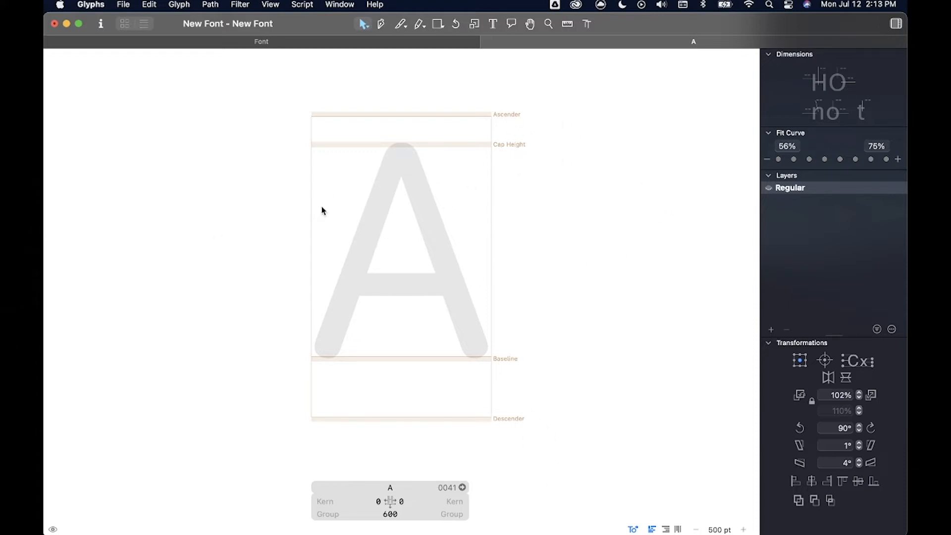
{"action": "mouse_move", "coordinate": [476, 233]}
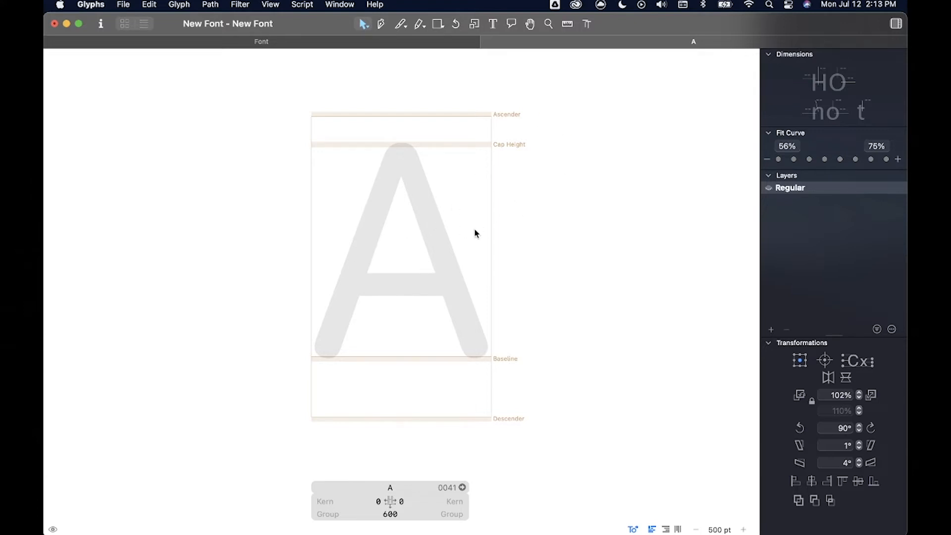
{"action": "mouse_move", "coordinate": [388, 152]}
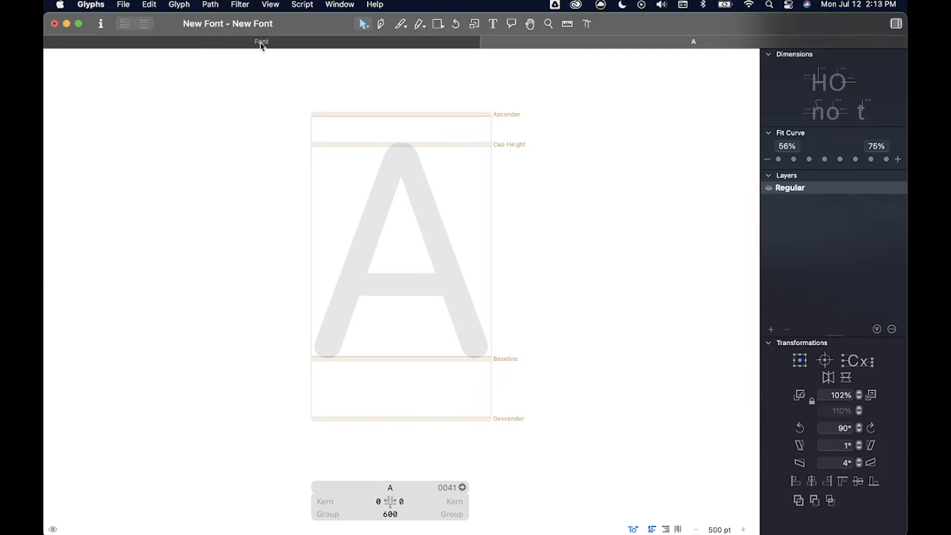
Open lowercase a in its own tab, then return to the 53-glyph overview.
{"action": "left_click", "coordinate": [124, 24]}
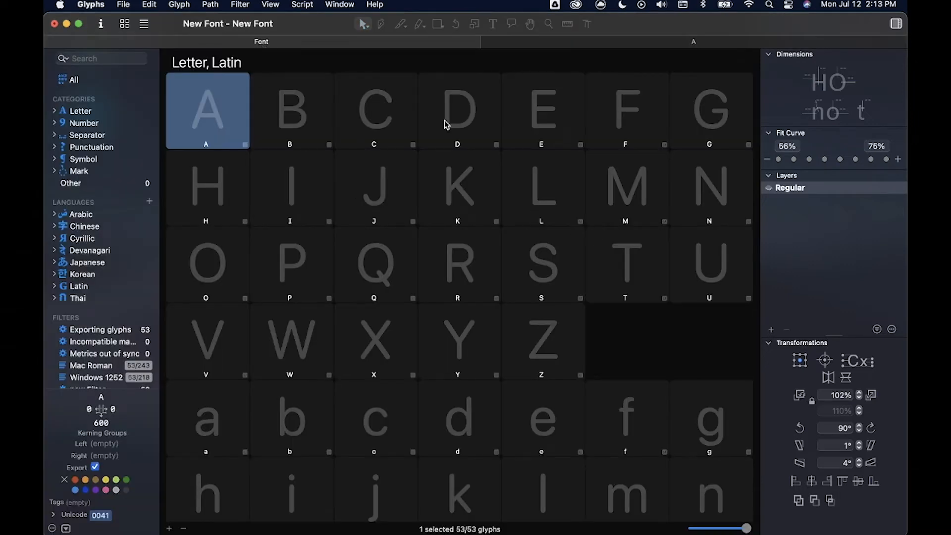
{"action": "scroll", "scroll_direction": "down", "scroll_amount": 3}
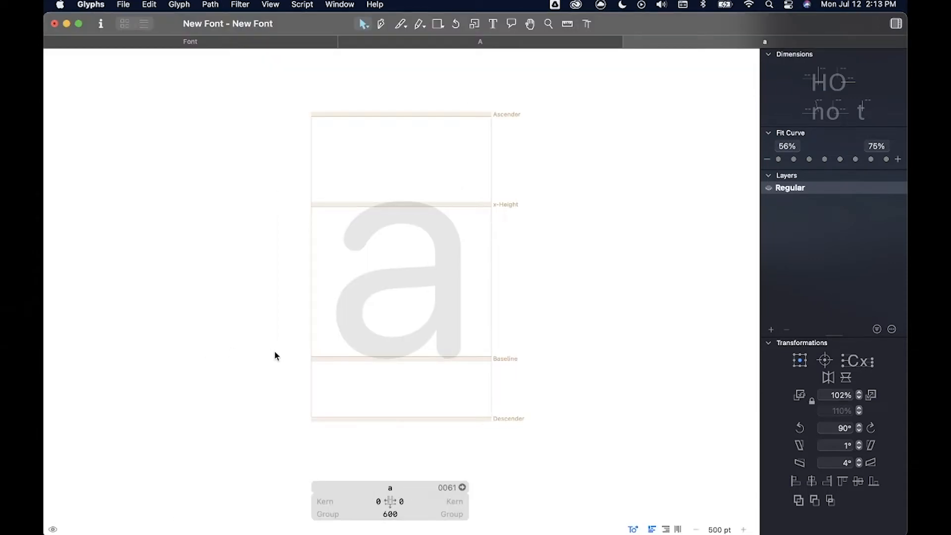
{"action": "mouse_move", "coordinate": [549, 143]}
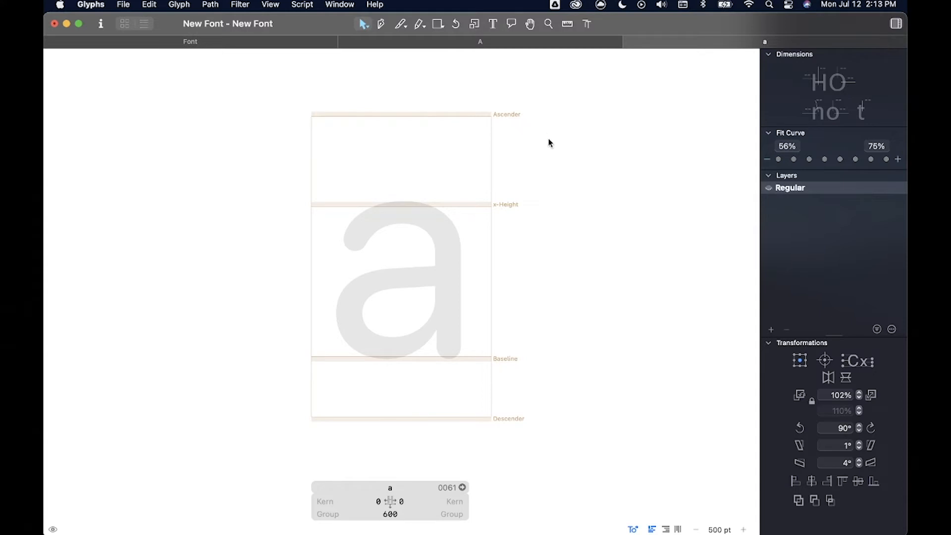
{"action": "mouse_move", "coordinate": [524, 426]}
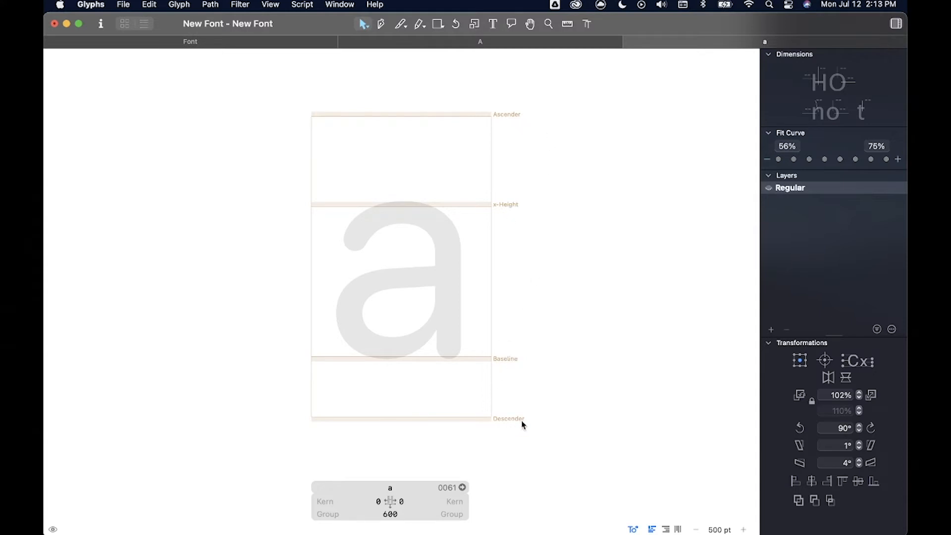
{"action": "mouse_move", "coordinate": [391, 138]}
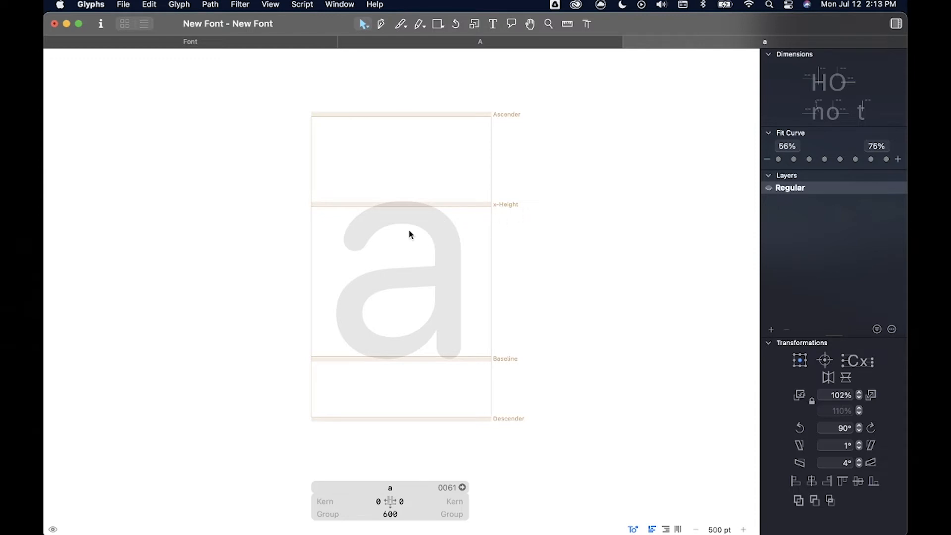
{"action": "mouse_move", "coordinate": [354, 253]}
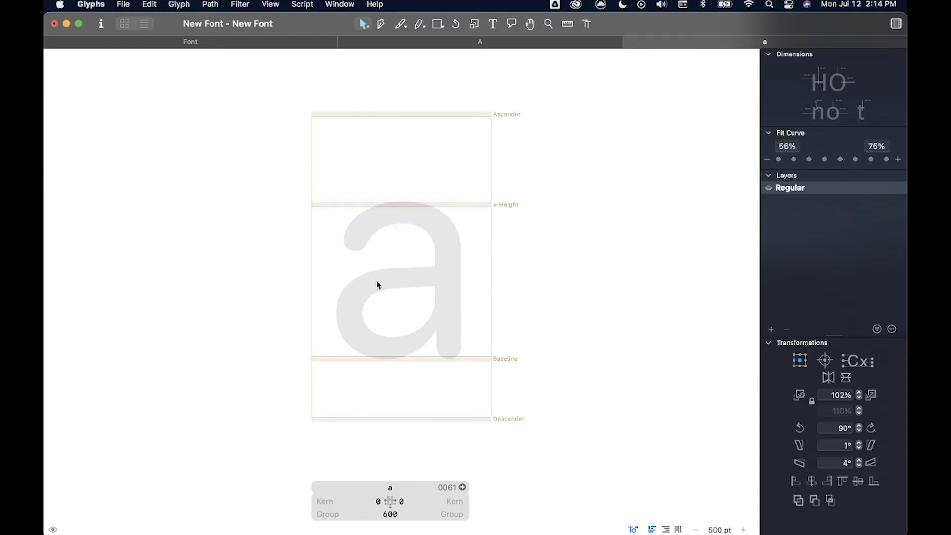
{"action": "mouse_move", "coordinate": [480, 246]}
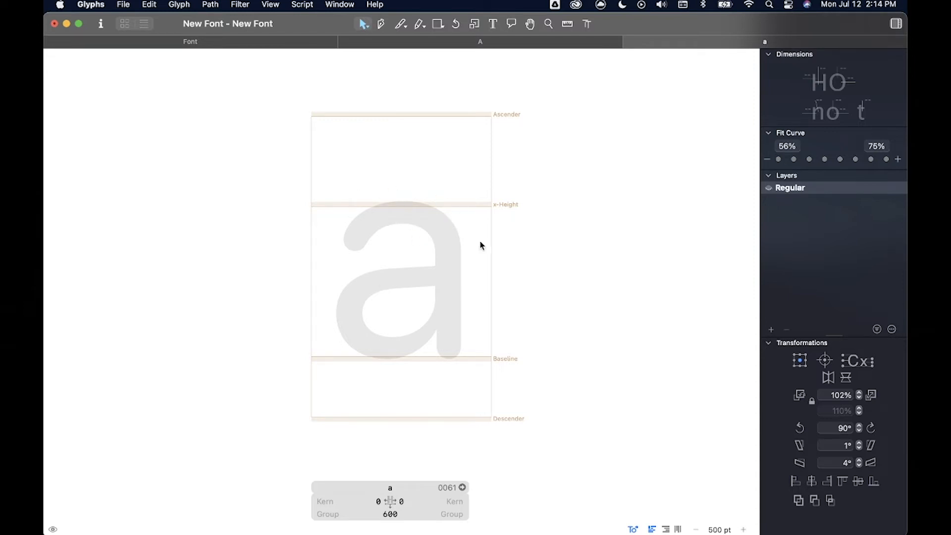
{"action": "mouse_move", "coordinate": [557, 172]}
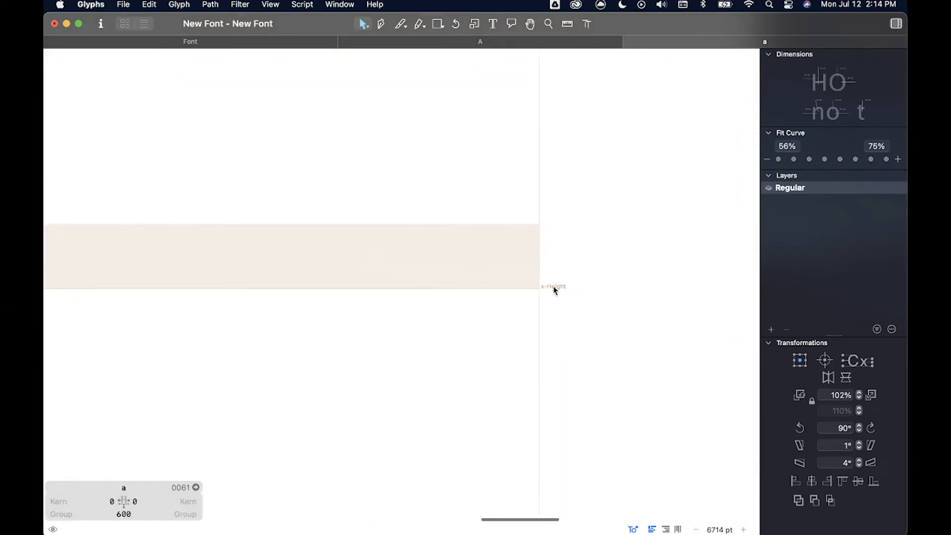
{"action": "mouse_move", "coordinate": [564, 300]}
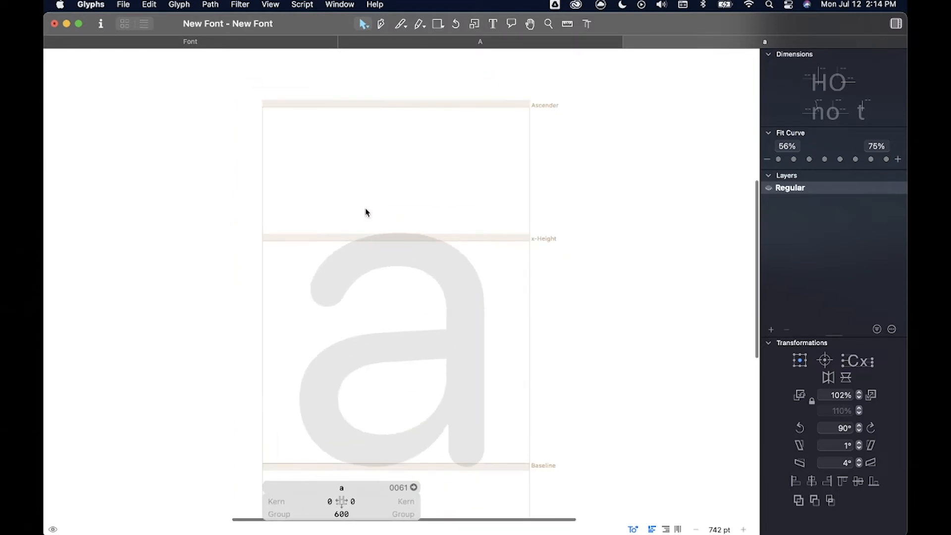
{"action": "scroll", "scroll_direction": "down", "scroll_amount": 3}
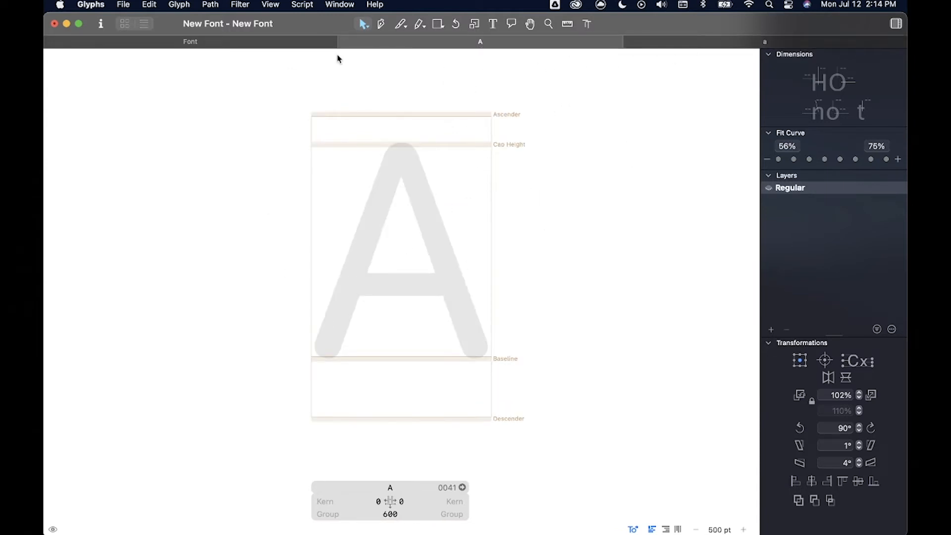
{"action": "left_click", "coordinate": [124, 23]}
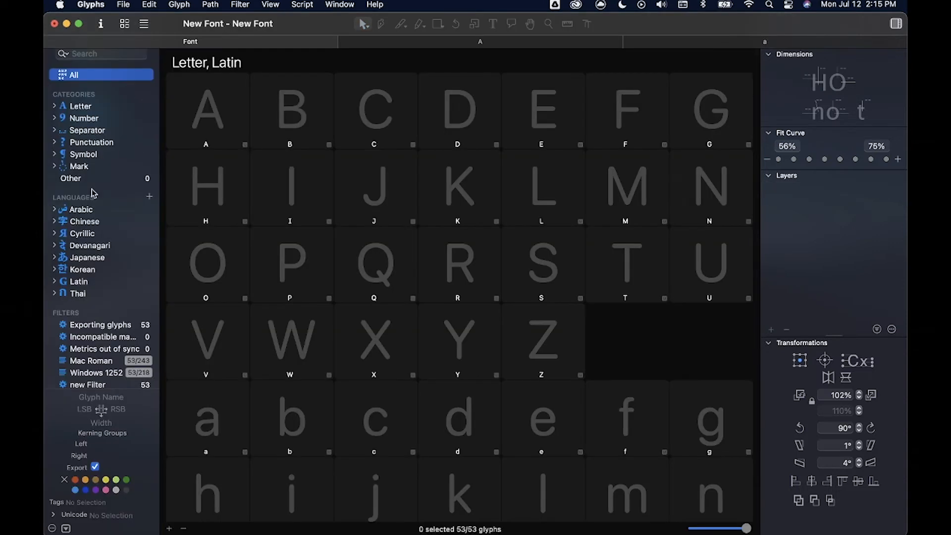
{"action": "mouse_move", "coordinate": [83, 171]}
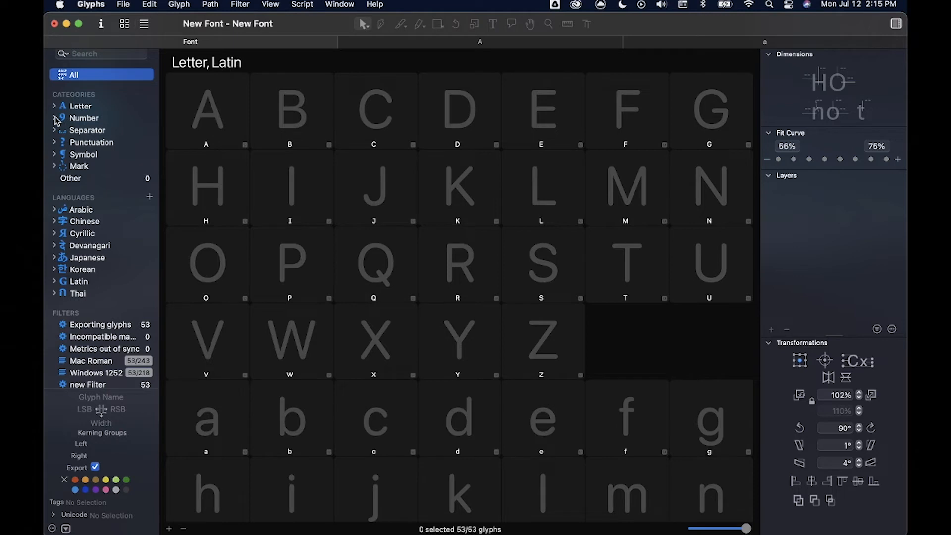
Generate the missing Lining Figures zero.lf through nine.lf from the Number category.
{"action": "left_click", "coordinate": [54, 118]}
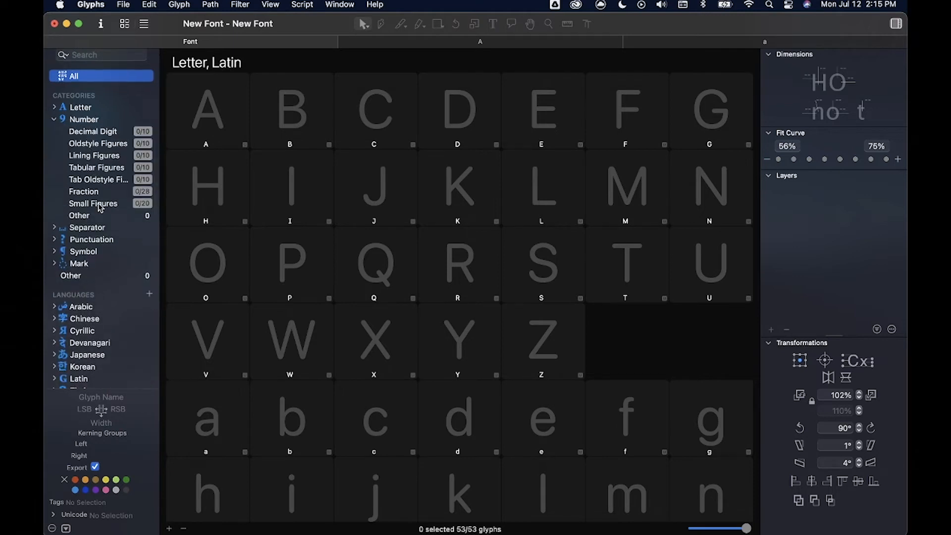
{"action": "left_click", "coordinate": [92, 131]}
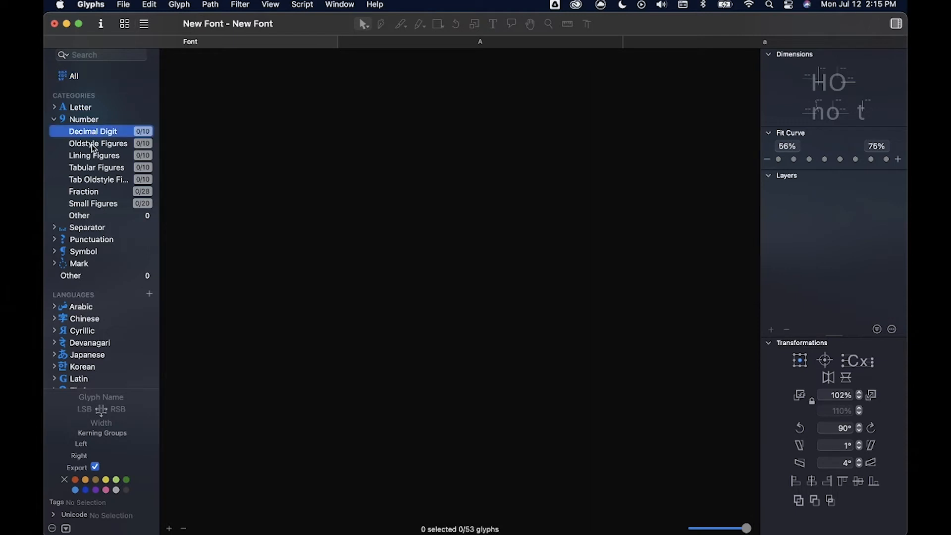
{"action": "left_click", "coordinate": [94, 155]}
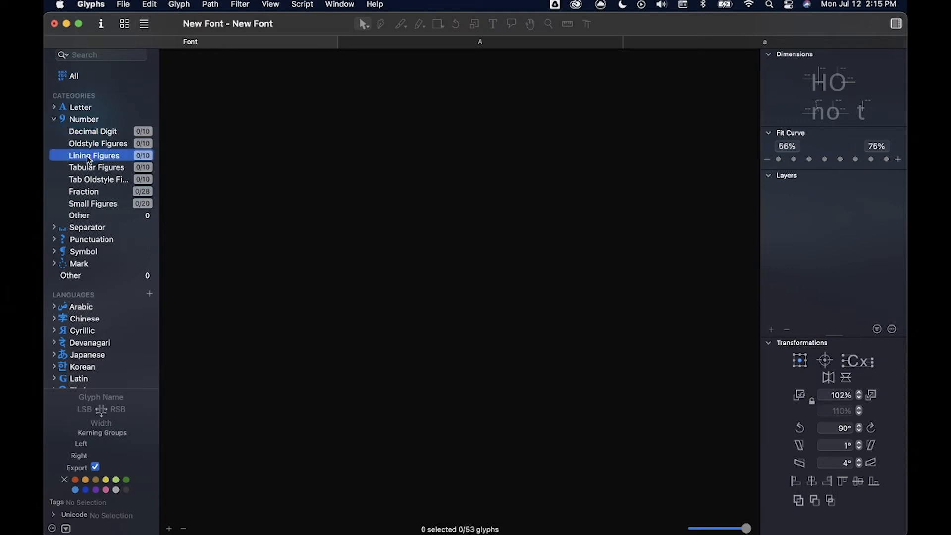
{"action": "left_click", "coordinate": [94, 155]}
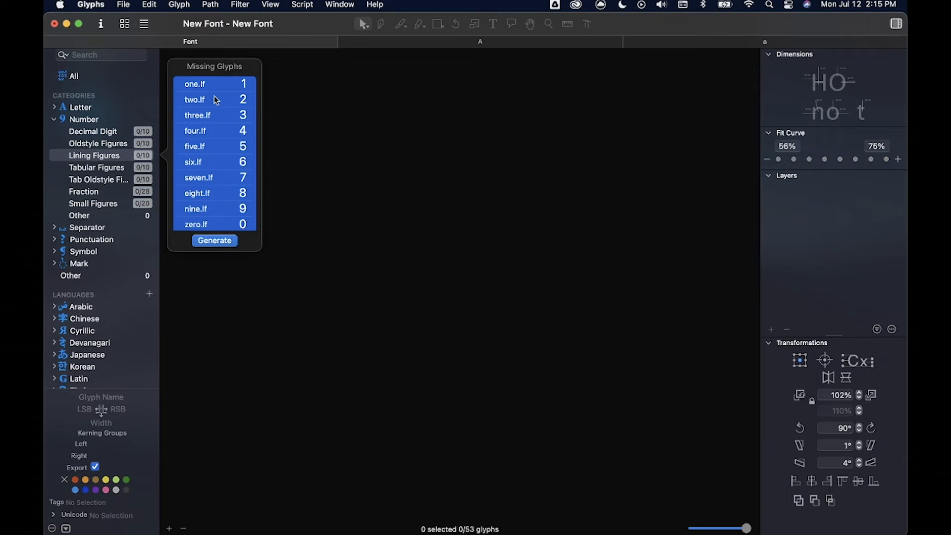
{"action": "left_click", "coordinate": [214, 240]}
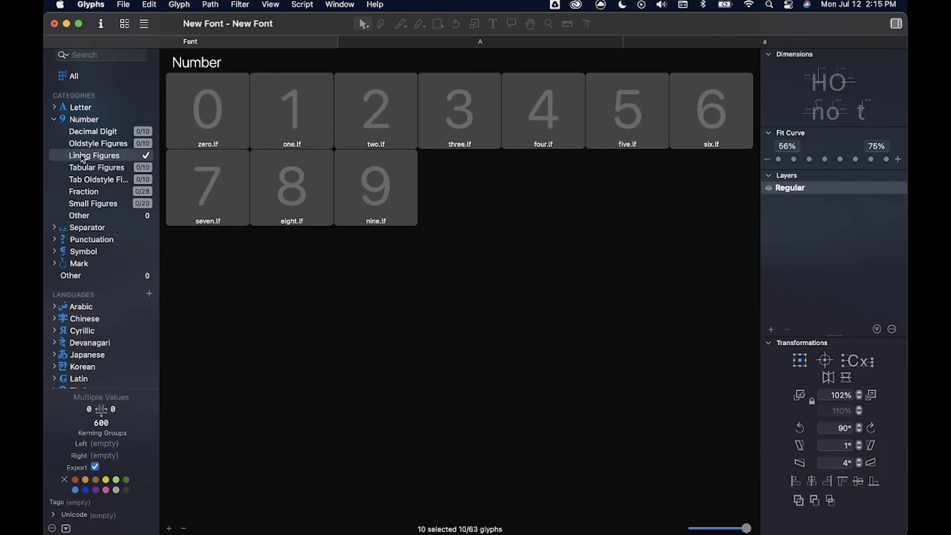
Show all 63 glyphs, with lining figures in their own Number section.
{"action": "left_click", "coordinate": [72, 75]}
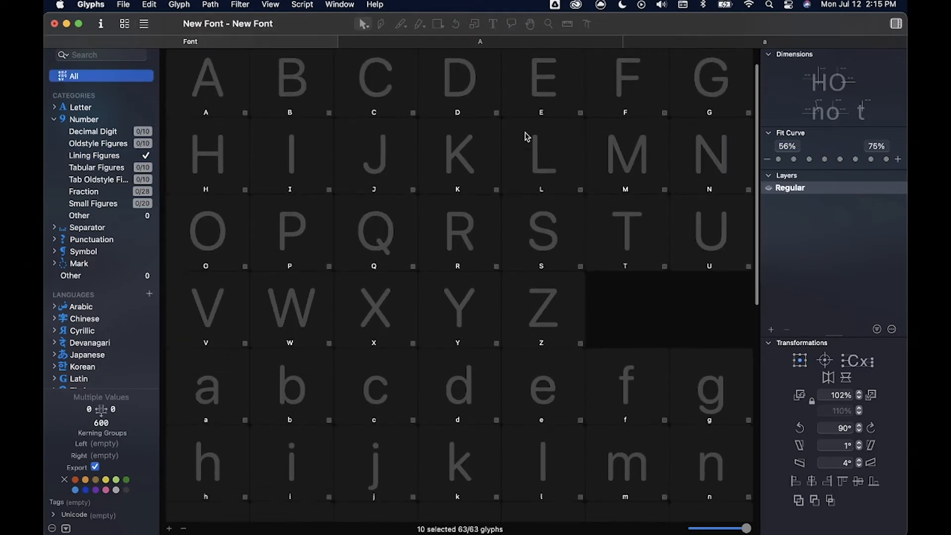
{"action": "scroll", "scroll_direction": "down", "scroll_amount": 3}
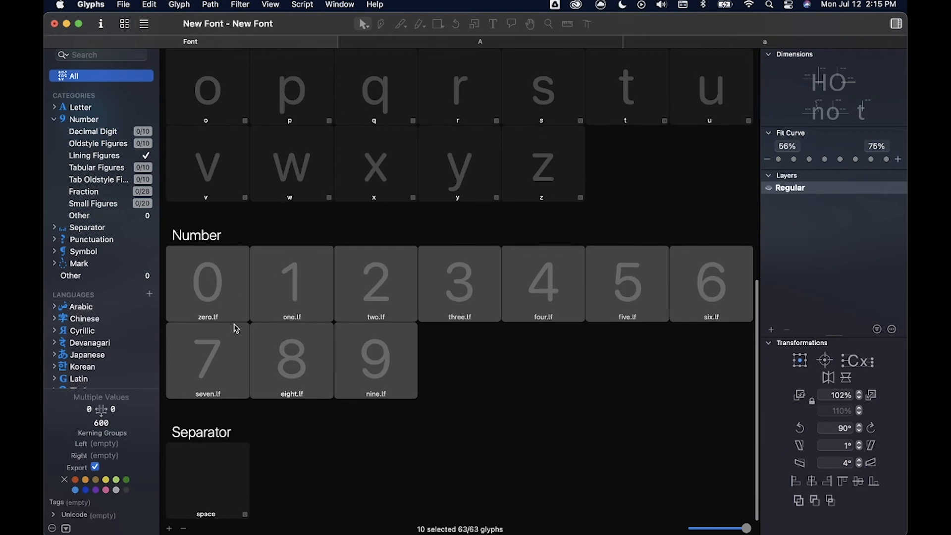
{"action": "mouse_move", "coordinate": [447, 378]}
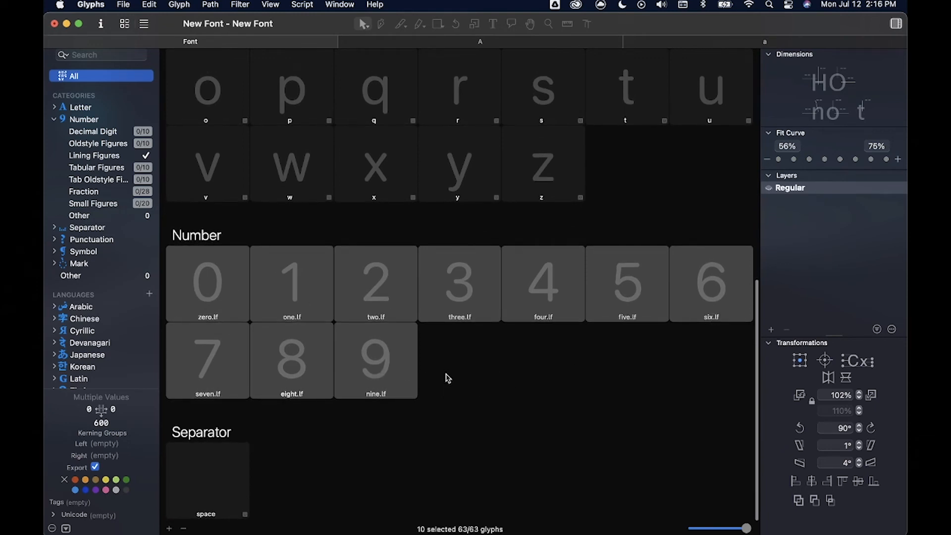
{"action": "mouse_move", "coordinate": [406, 276]}
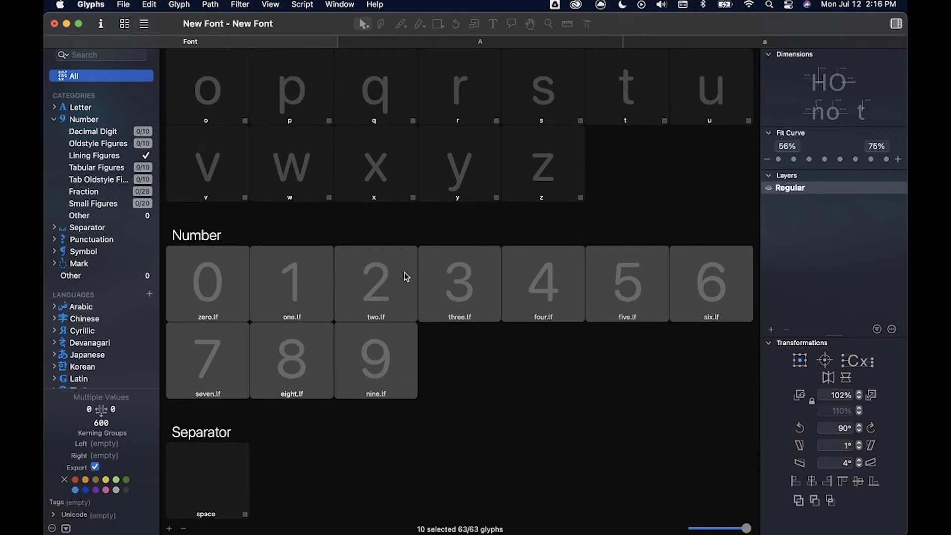
{"action": "mouse_move", "coordinate": [200, 495]}
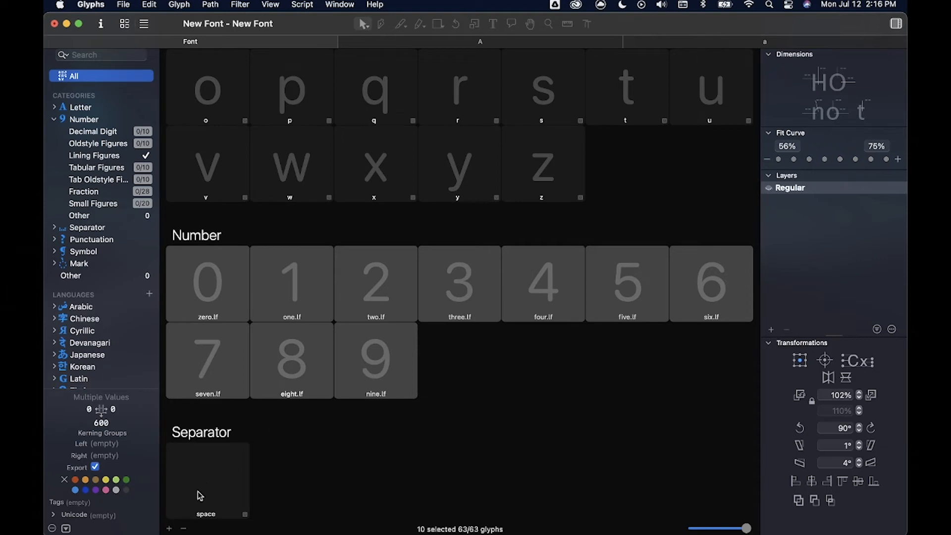
{"action": "mouse_move", "coordinate": [171, 530]}
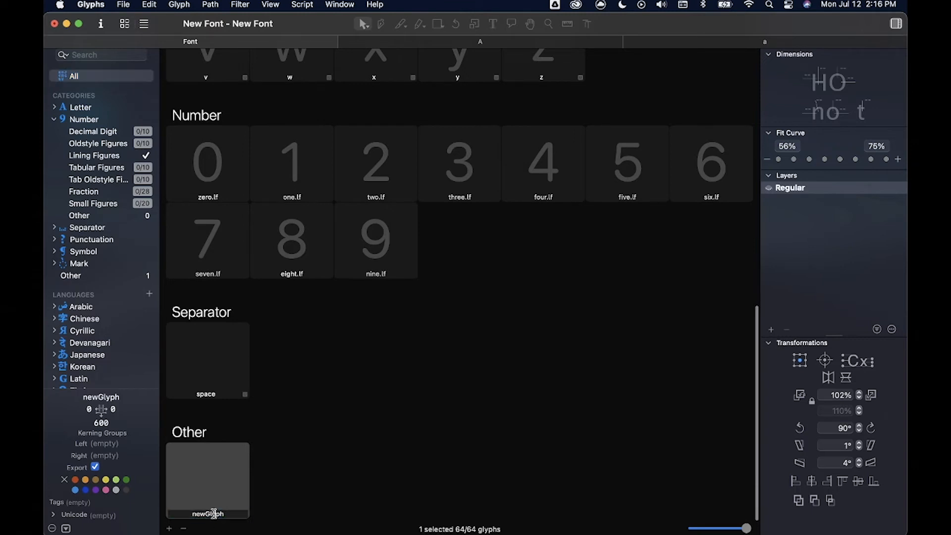
Rename the new glyph to ampersand, giving it Unicode 0026 under Symbol.
{"action": "double_click", "coordinate": [208, 513]}
{"action": "type", "text": "&"}
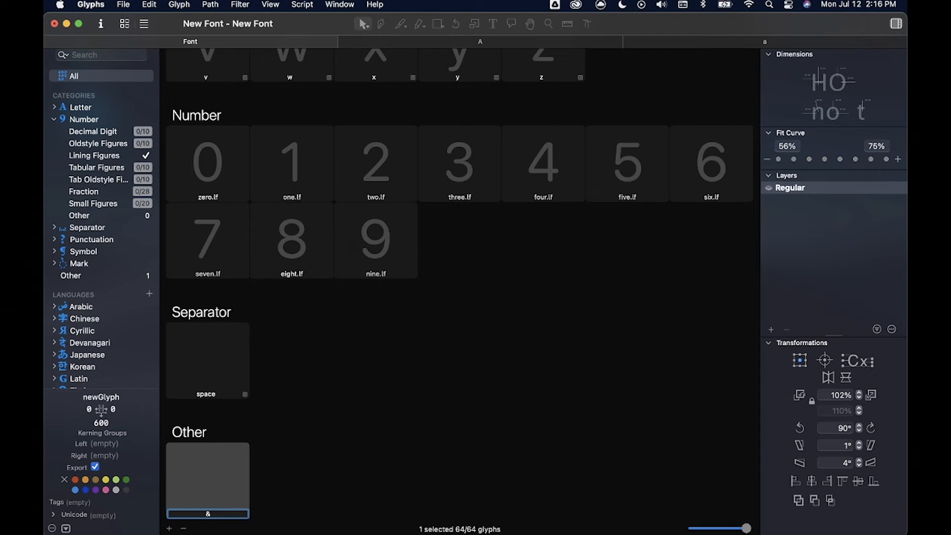
{"action": "left_click", "coordinate": [207, 479]}
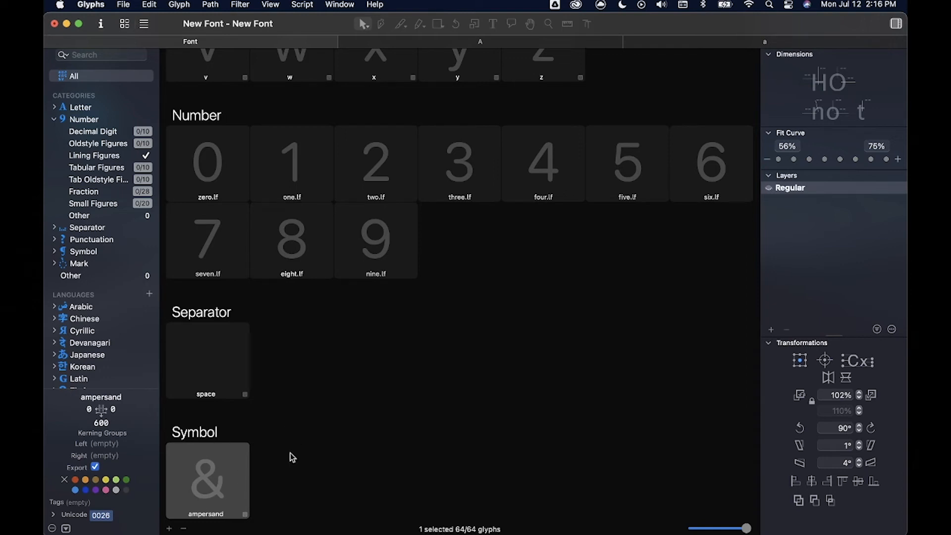
{"action": "mouse_move", "coordinate": [254, 459]}
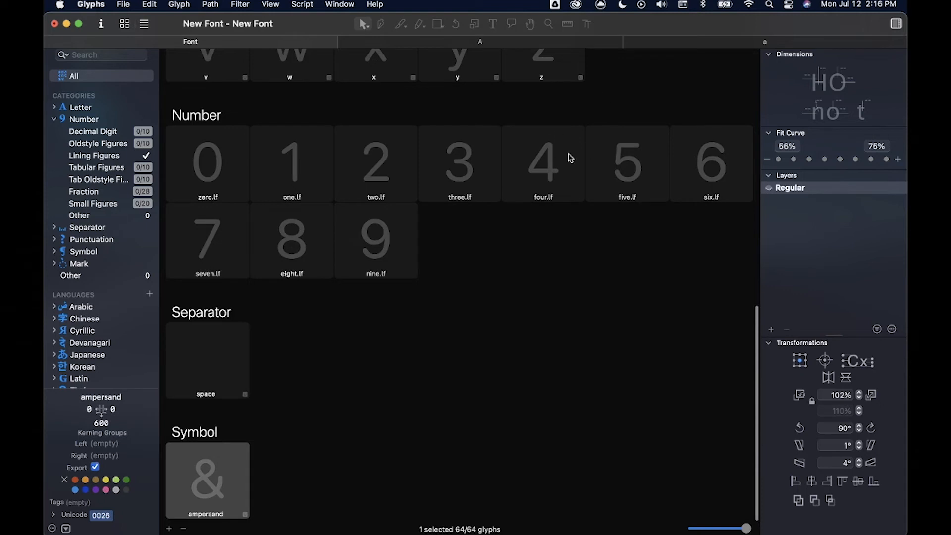
{"action": "mouse_move", "coordinate": [170, 526]}
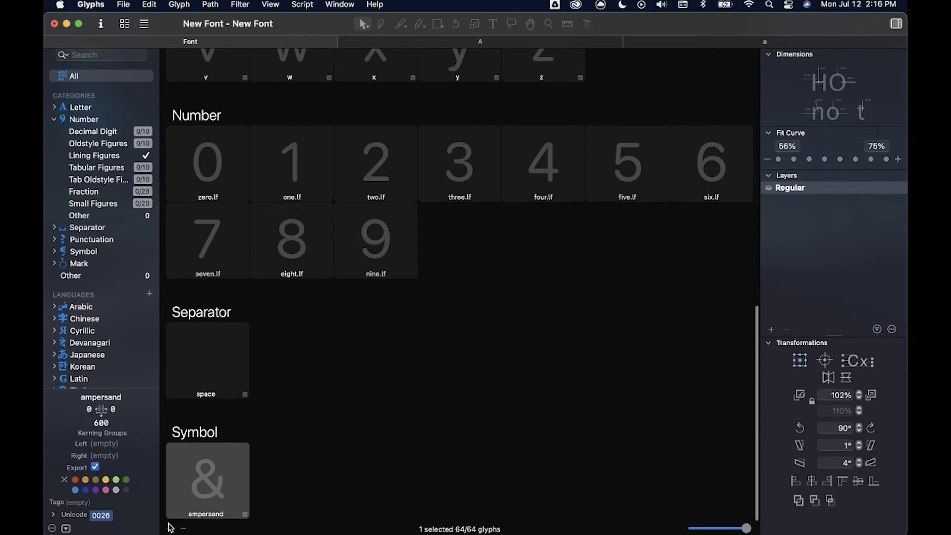
{"action": "mouse_move", "coordinate": [336, 472]}
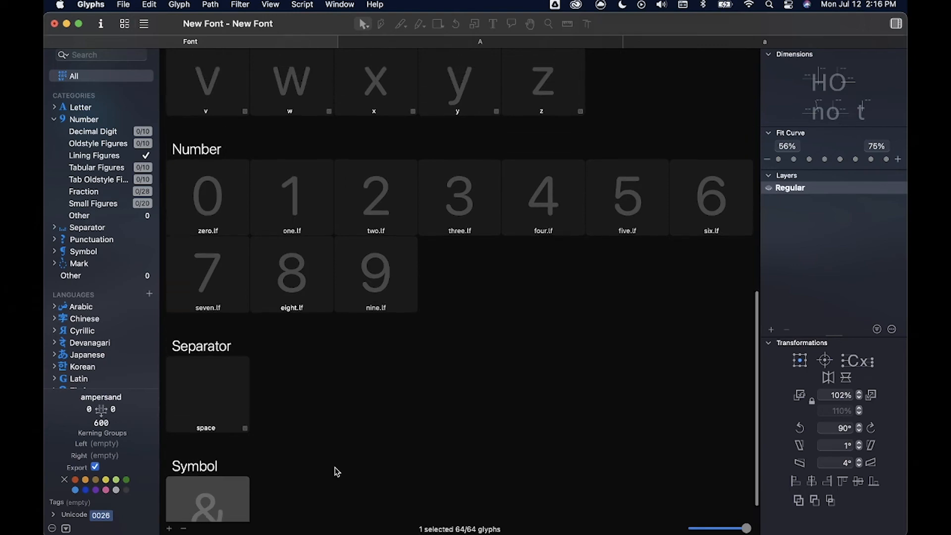
{"action": "scroll", "scroll_direction": "up", "scroll_amount": 3}
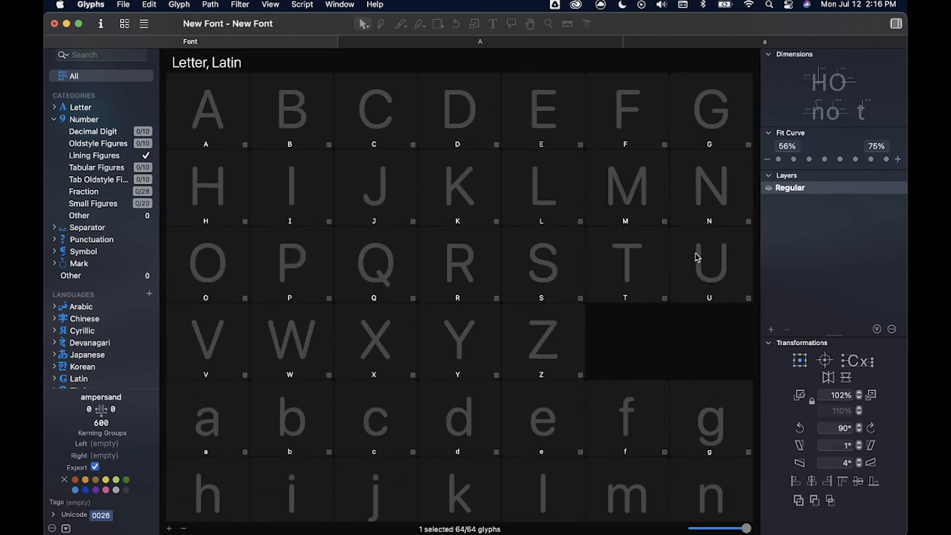
{"action": "mouse_move", "coordinate": [213, 176]}
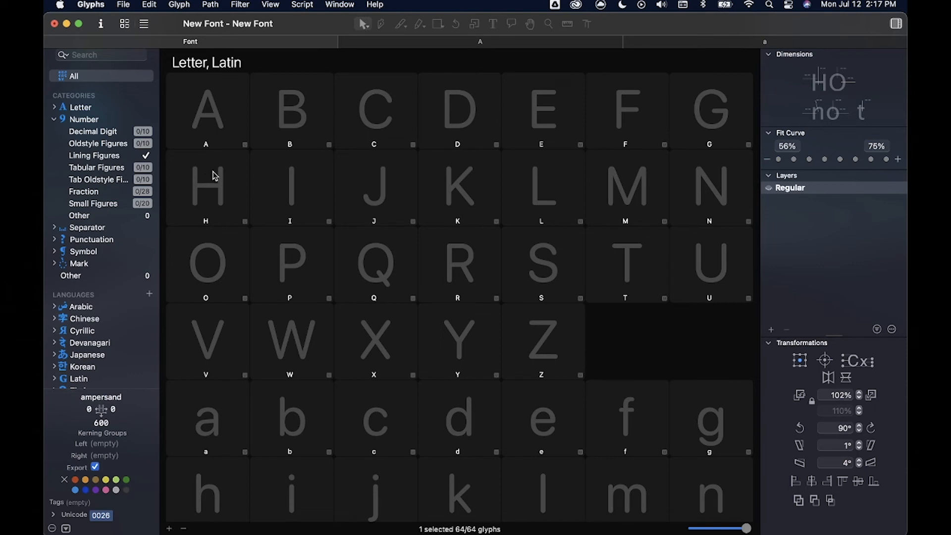
{"action": "mouse_move", "coordinate": [216, 113]}
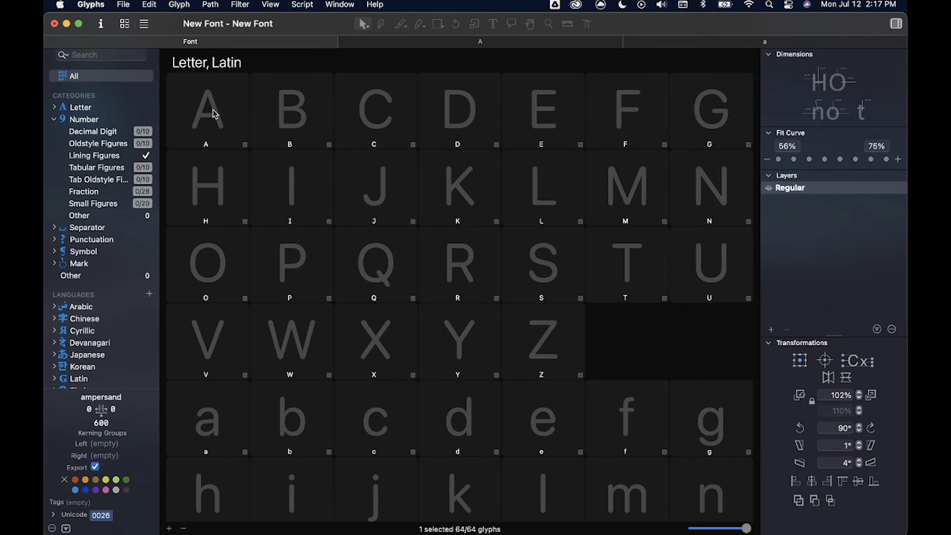
Colour-label the first capitals, giving B an orange label while selecting A and E.
{"action": "left_click", "coordinate": [205, 111]}
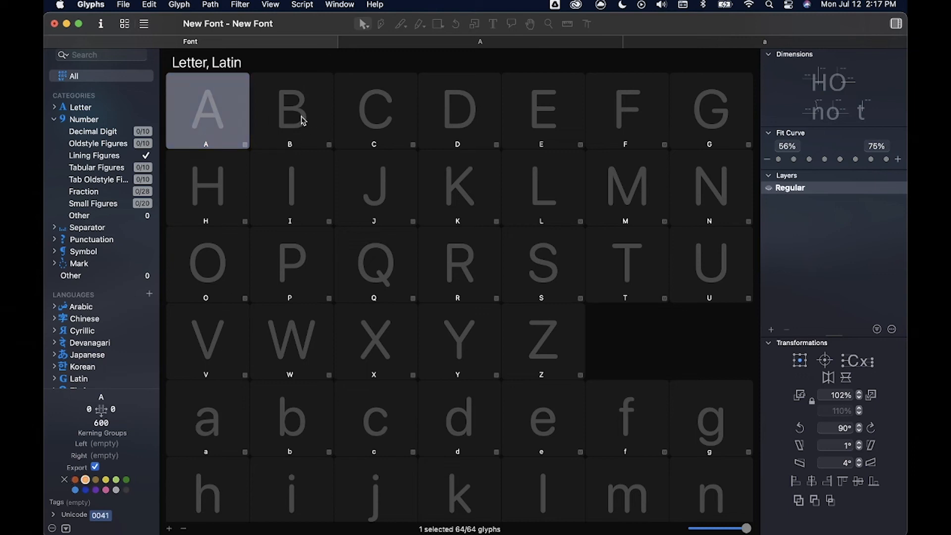
{"action": "left_click", "coordinate": [289, 111]}
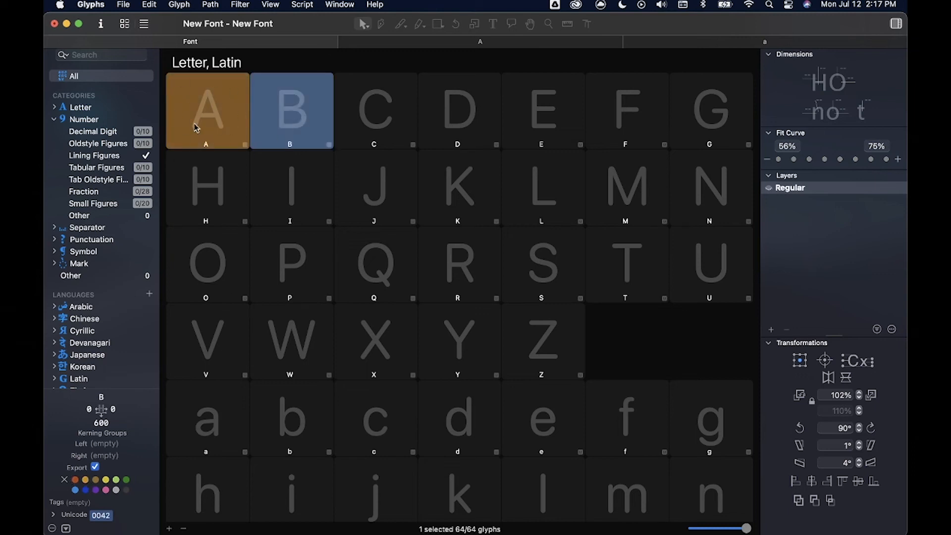
{"action": "mouse_move", "coordinate": [201, 113]}
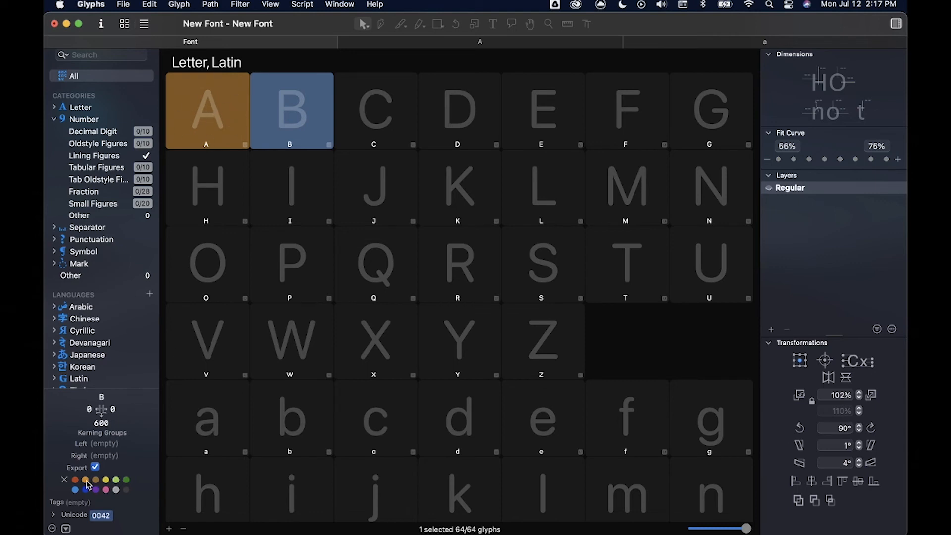
{"action": "left_click", "coordinate": [373, 111]}
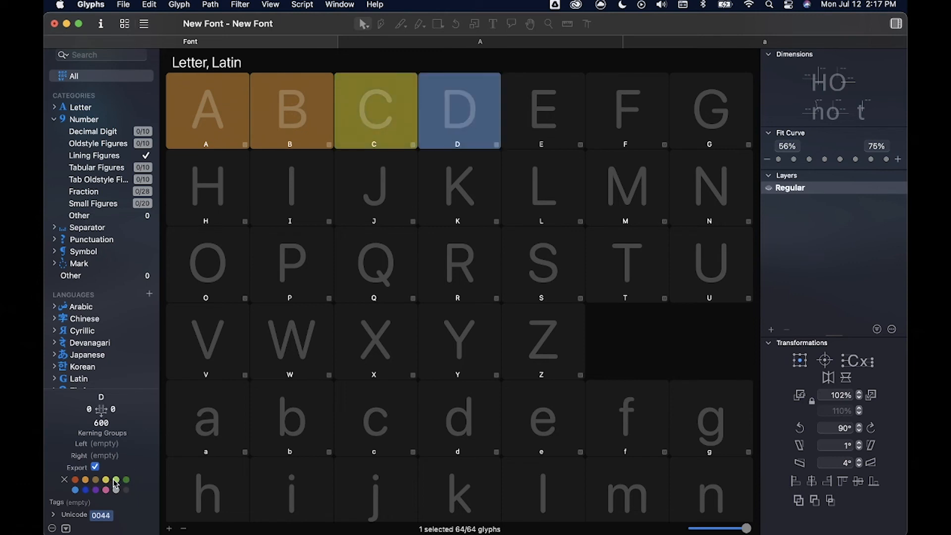
{"action": "left_click", "coordinate": [540, 110]}
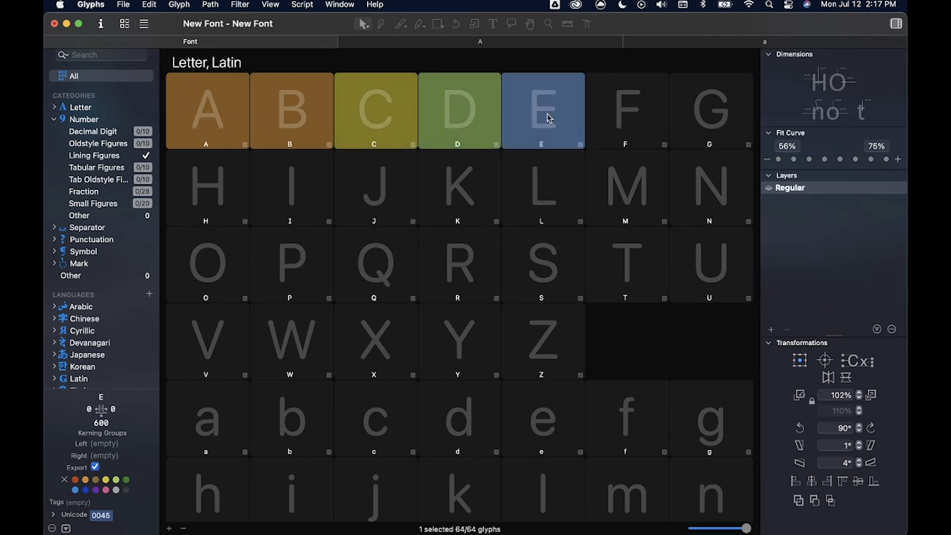
{"action": "mouse_move", "coordinate": [637, 200]}
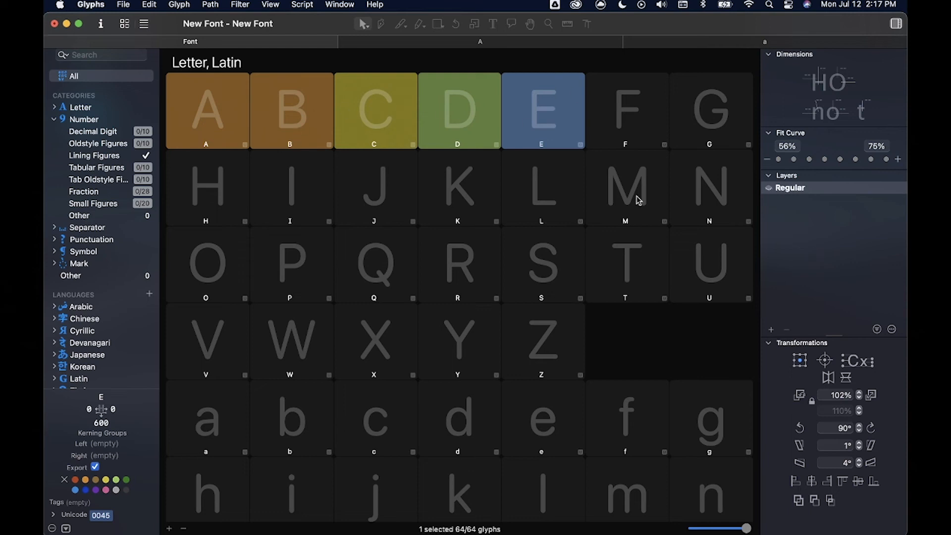
{"action": "mouse_move", "coordinate": [511, 153]}
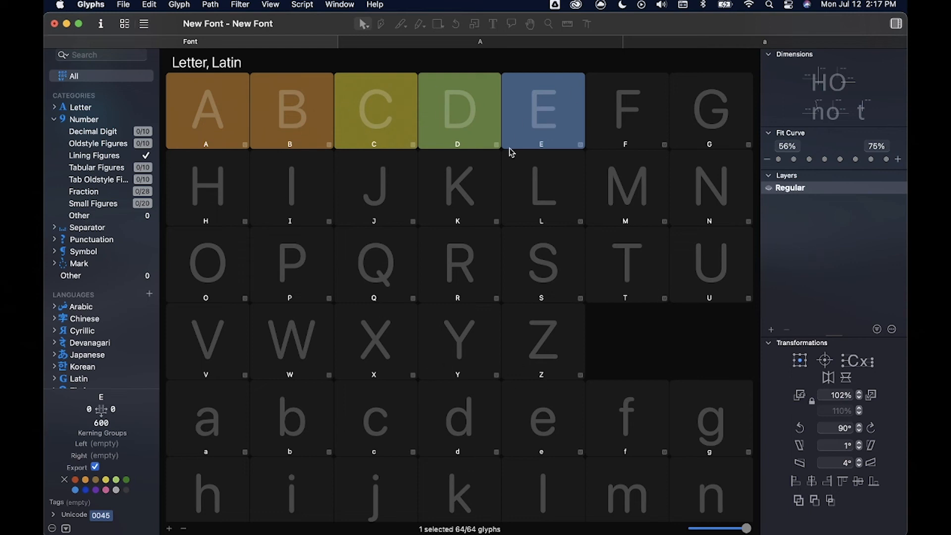
{"action": "left_click", "coordinate": [205, 111]}
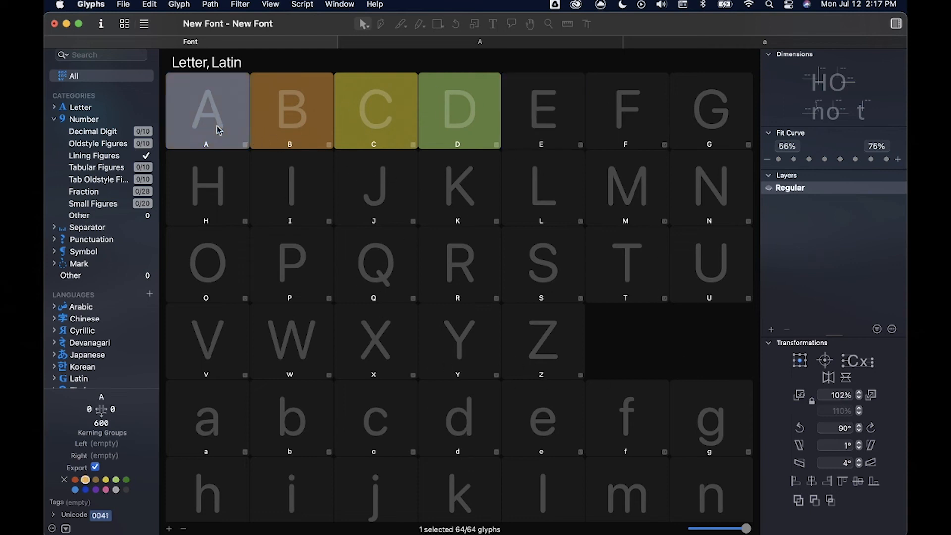
{"action": "scroll", "scroll_direction": "down", "scroll_amount": 3}
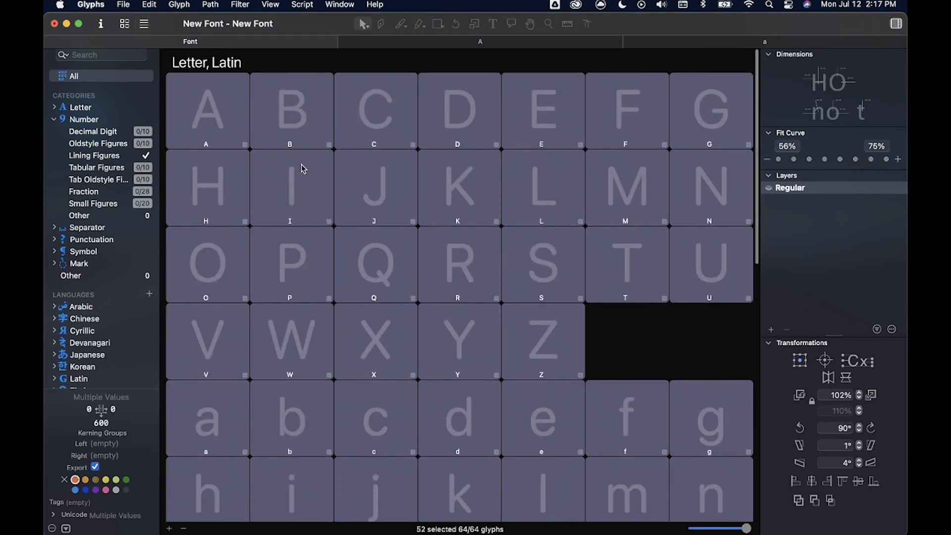
Select only glyph I to reveal the red labels on all letters.
{"action": "left_click", "coordinate": [289, 187]}
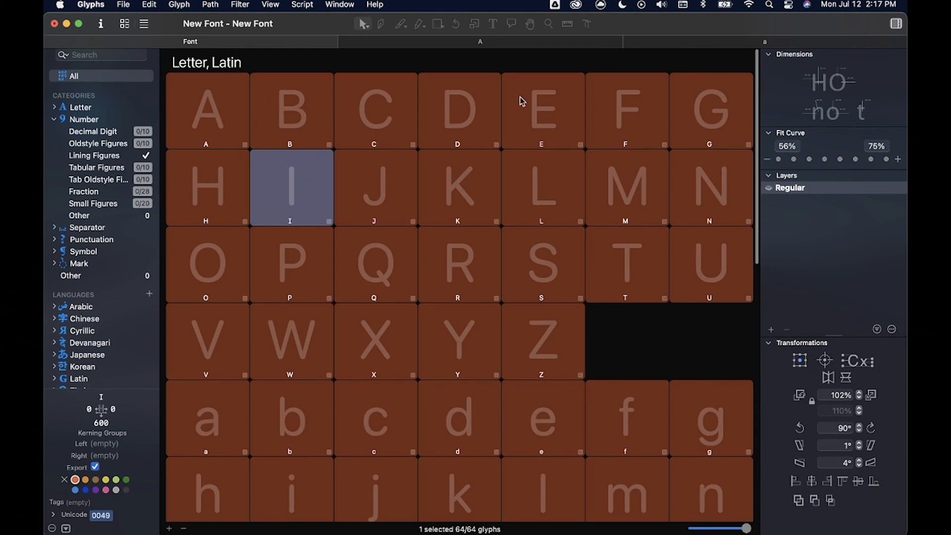
{"action": "mouse_move", "coordinate": [504, 199]}
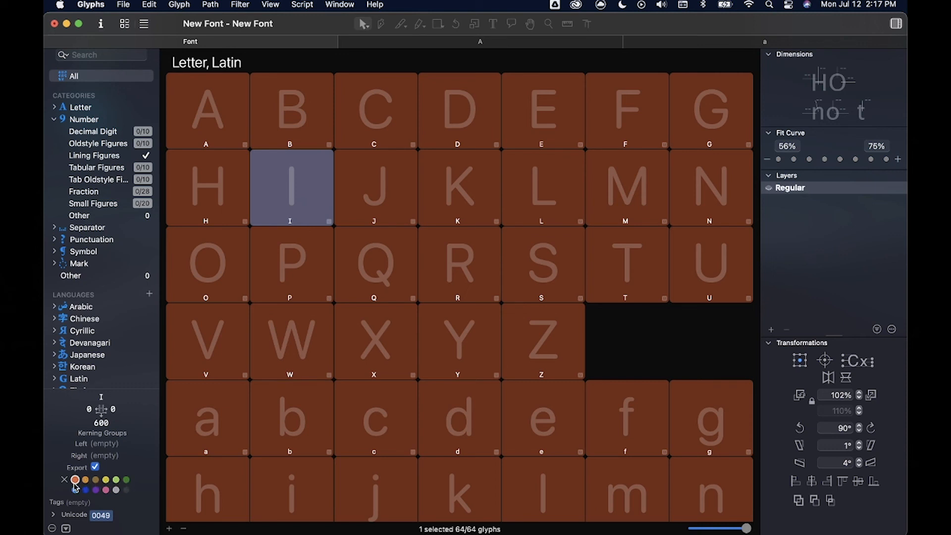
{"action": "mouse_move", "coordinate": [616, 205]}
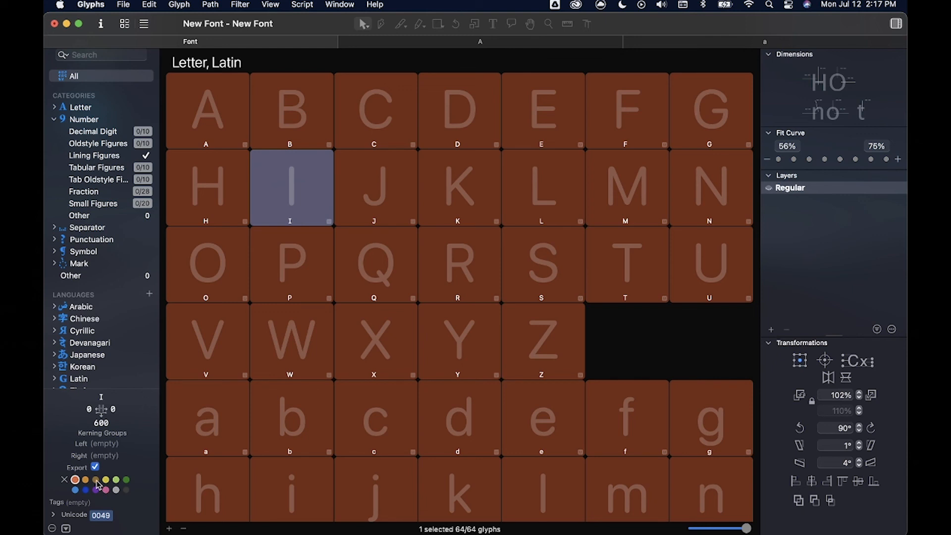
{"action": "mouse_move", "coordinate": [525, 205]}
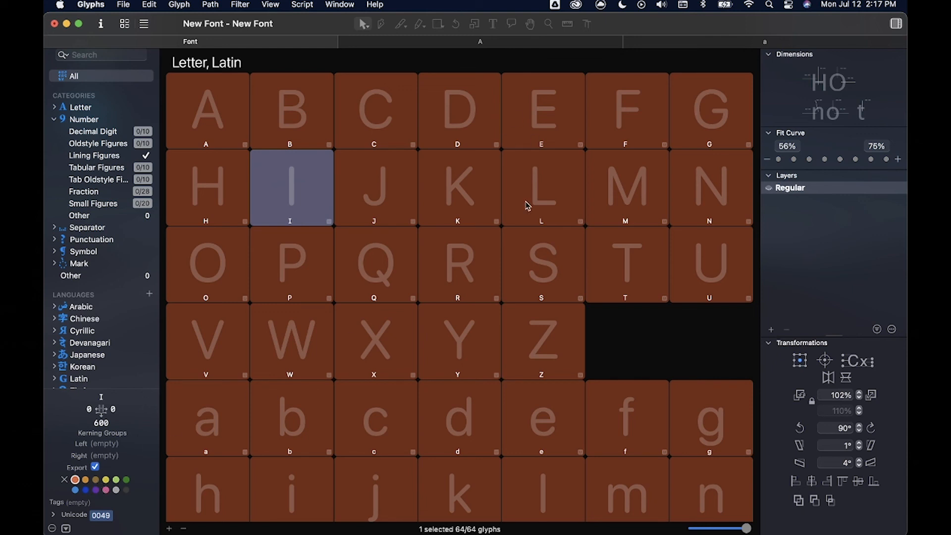
{"action": "mouse_move", "coordinate": [811, 103]}
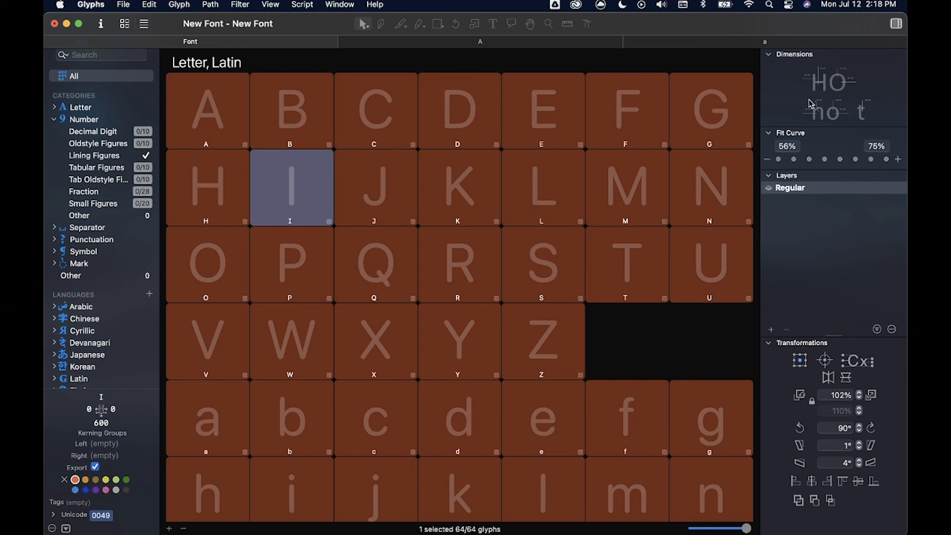
{"action": "mouse_move", "coordinate": [778, 187]}
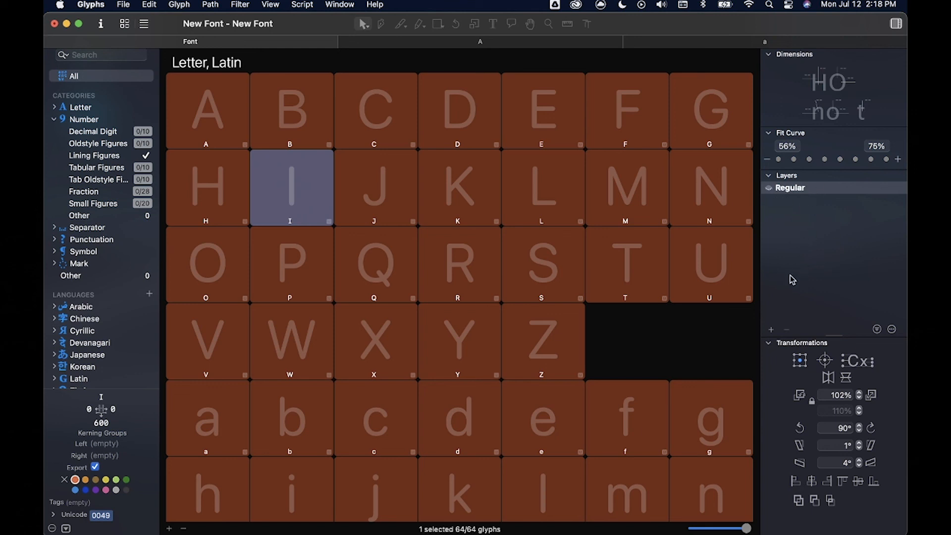
{"action": "mouse_move", "coordinate": [502, 94]}
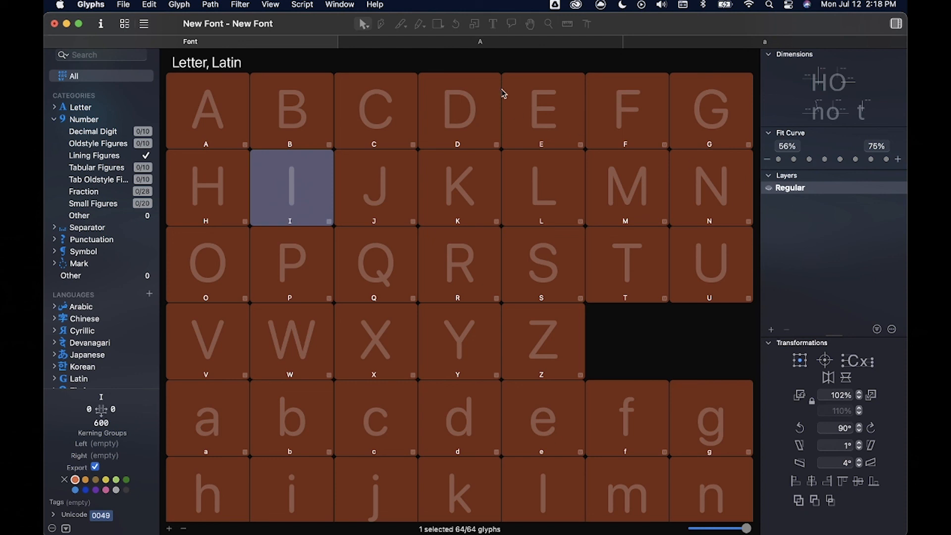